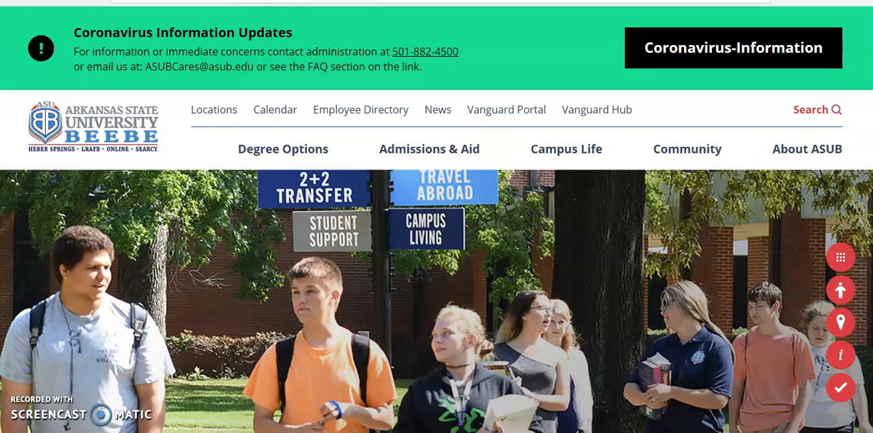
Go from the ASUB site through Vanguard Portal's LOGIN menu to the Student Portal Homepage
click(506, 109)
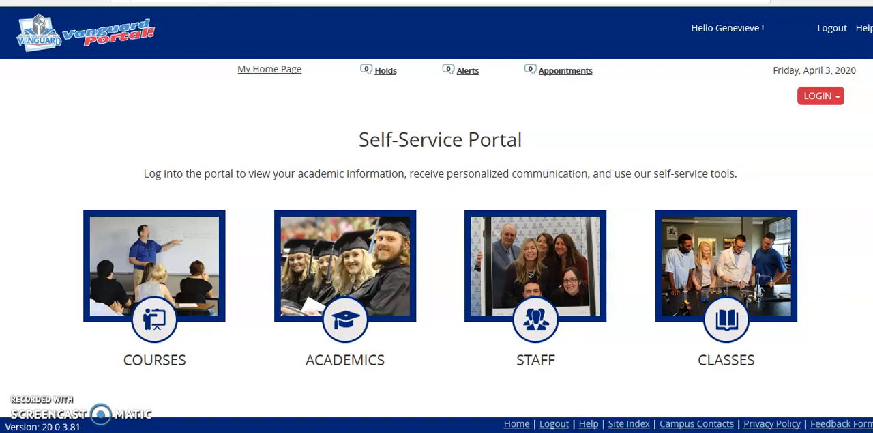
mouse_move(397, 43)
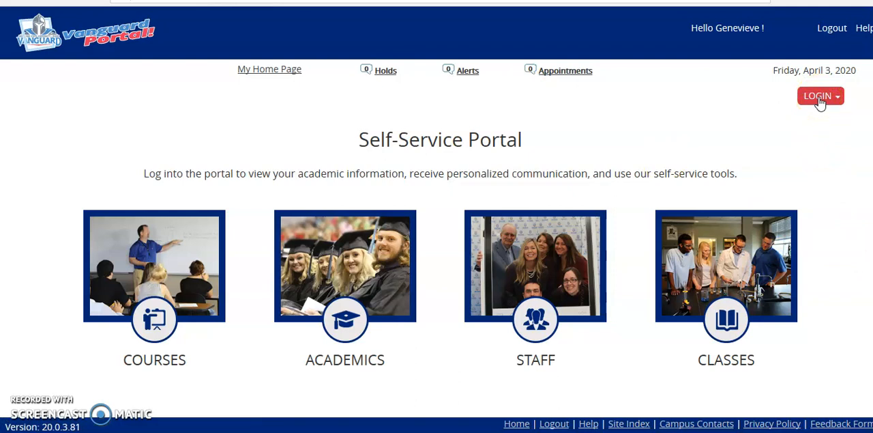
click(820, 96)
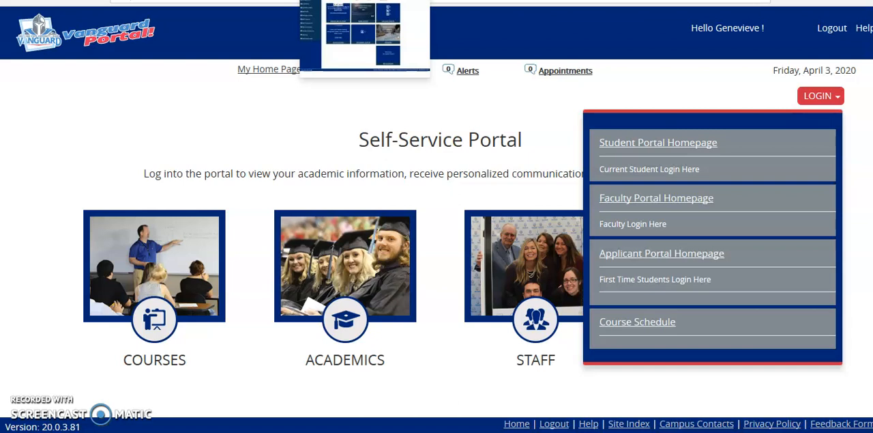
click(657, 141)
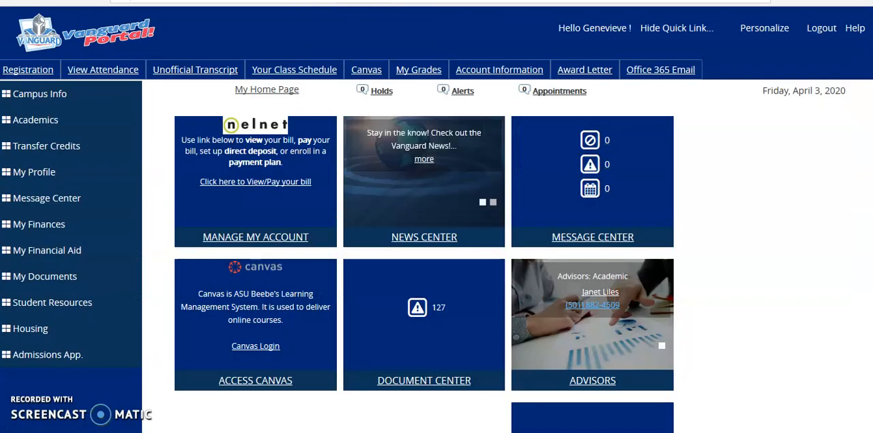
mouse_move(28, 69)
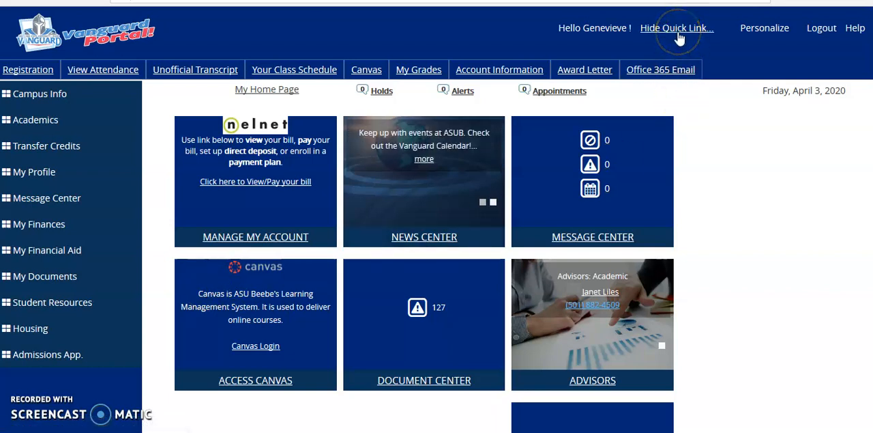
click(676, 27)
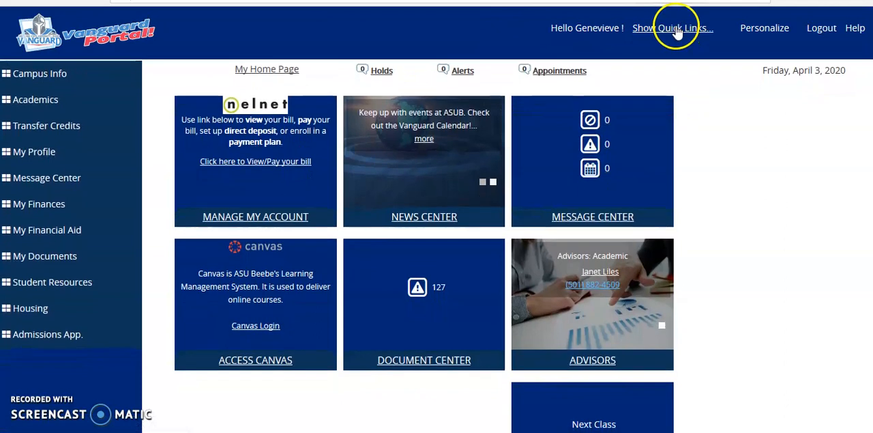
click(672, 27)
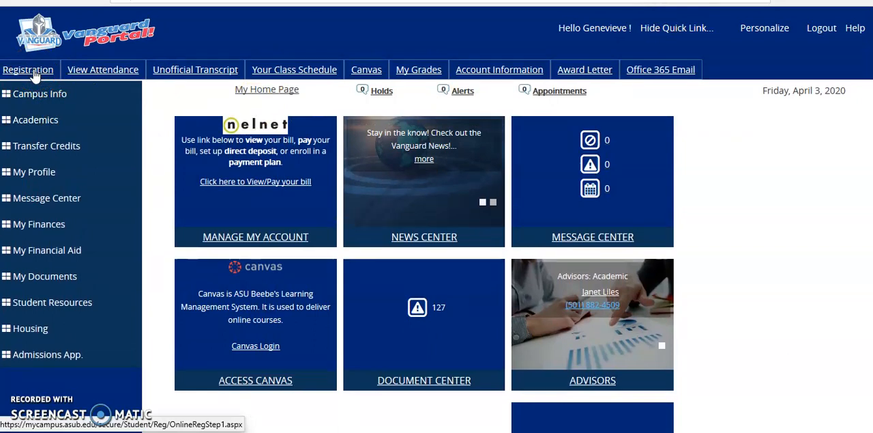
Open 2020 Summer Semester registration and expand Registered Courses to show ACCT2003
click(28, 69)
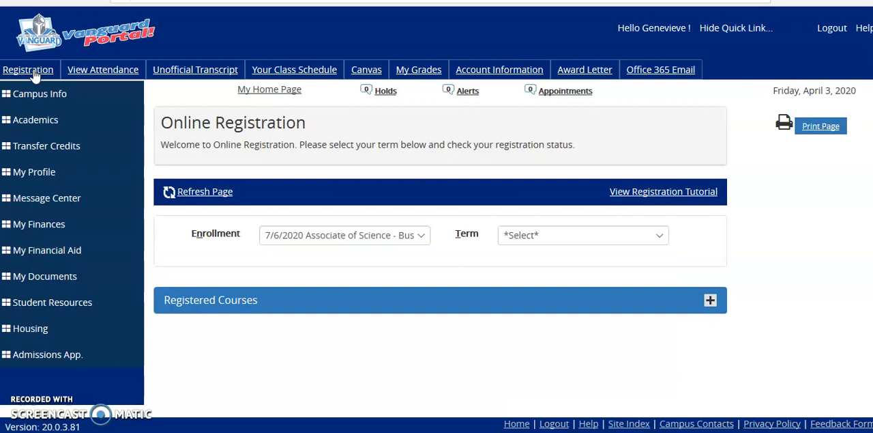
mouse_move(406, 242)
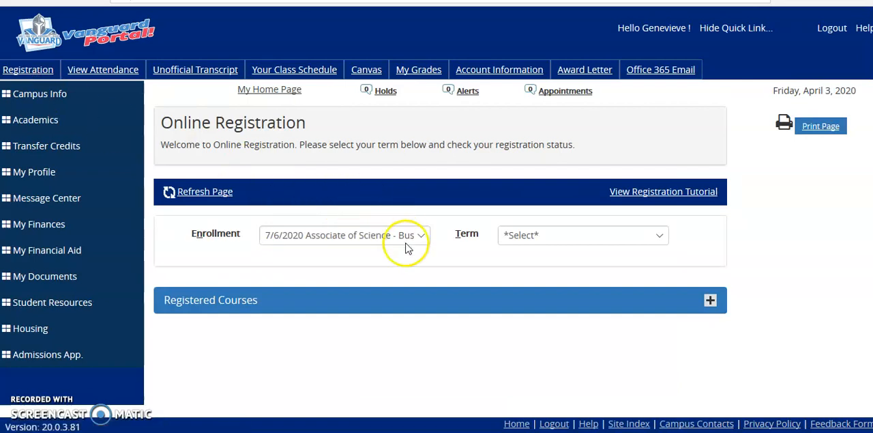
mouse_move(419, 242)
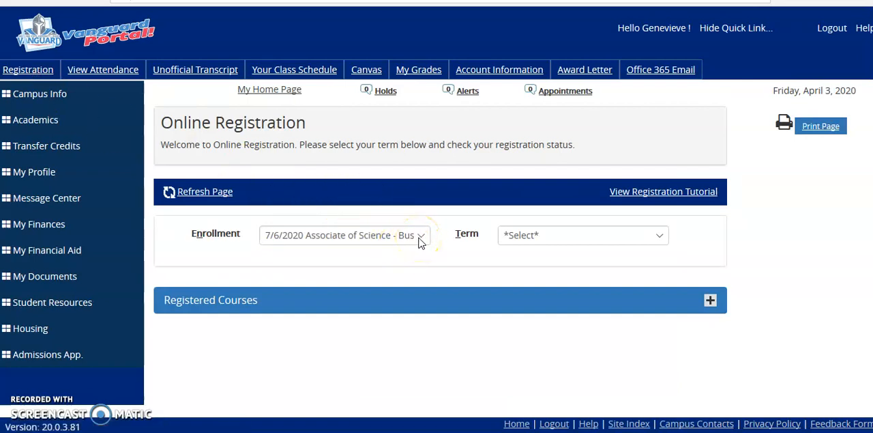
click(582, 235)
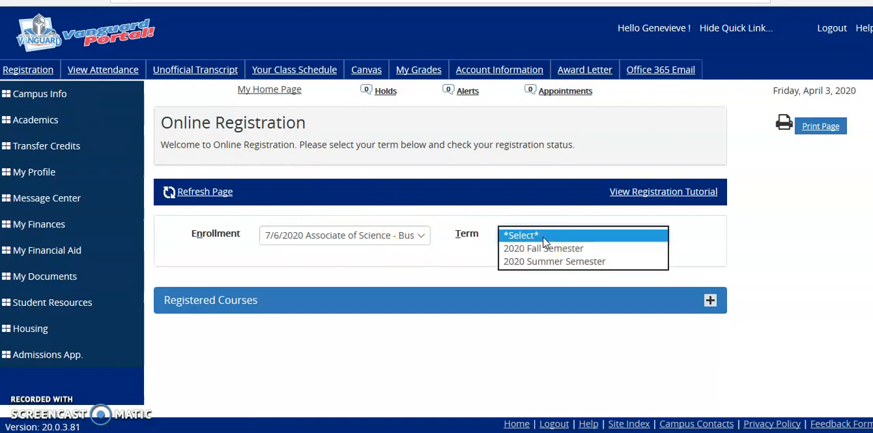
click(554, 261)
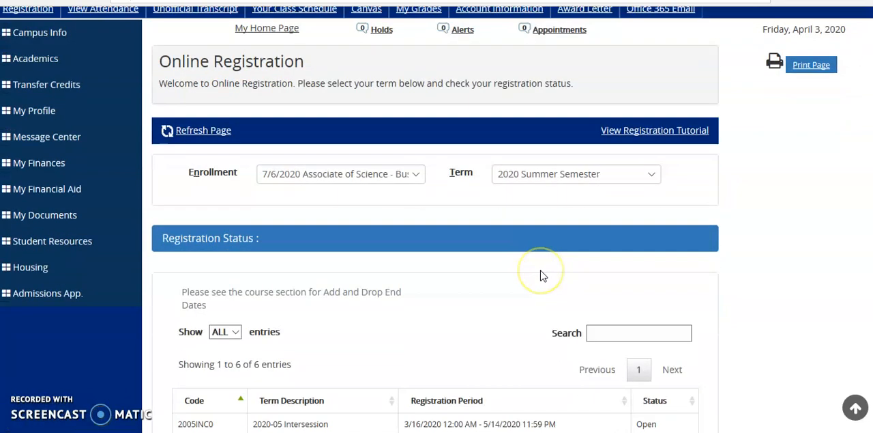
scroll(down, 3)
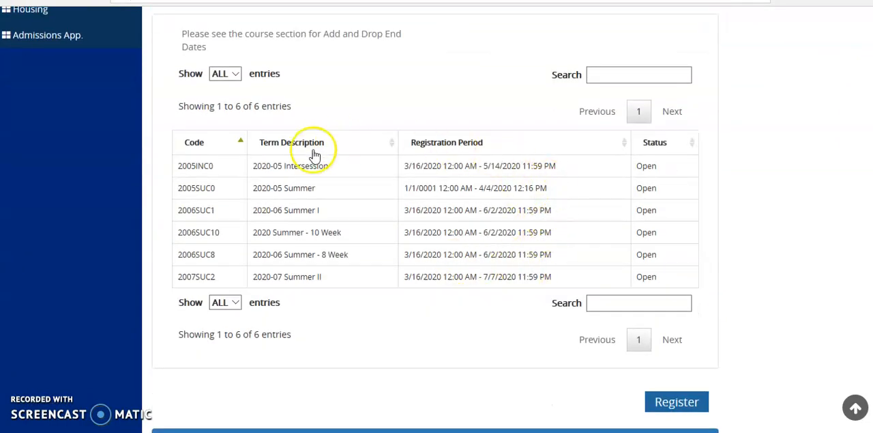
mouse_move(446, 211)
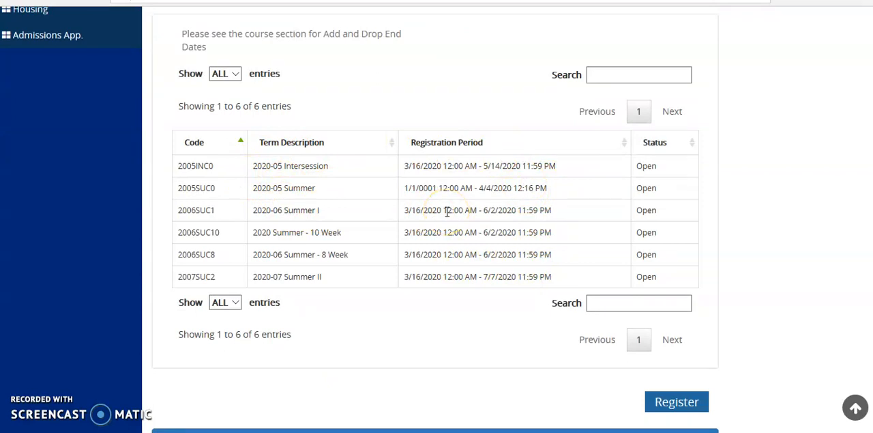
scroll(down, 3)
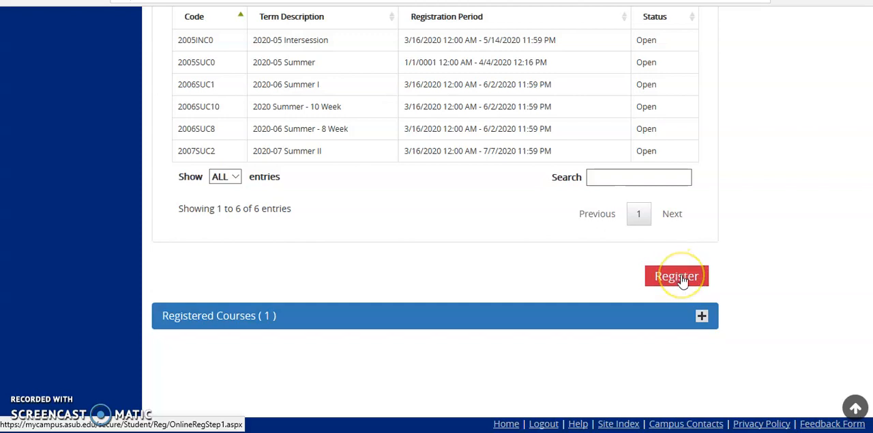
mouse_move(590, 273)
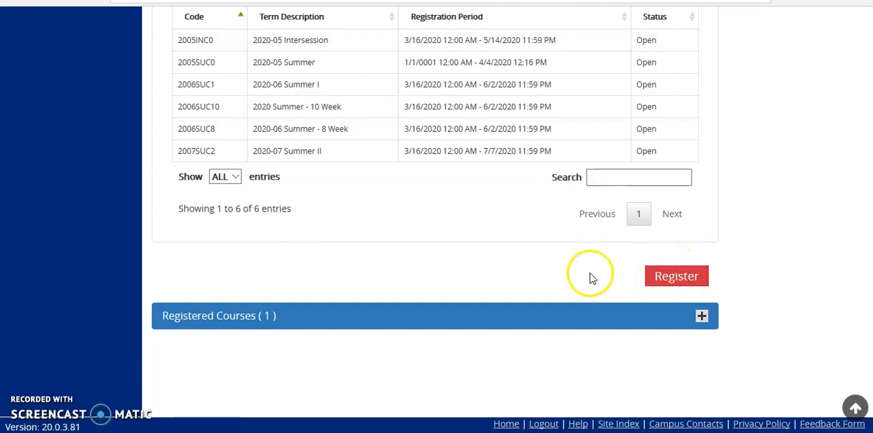
click(702, 315)
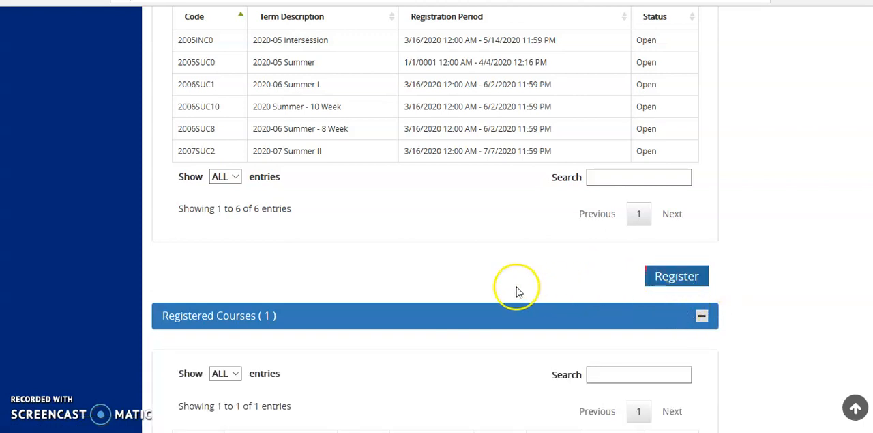
scroll(down, 3)
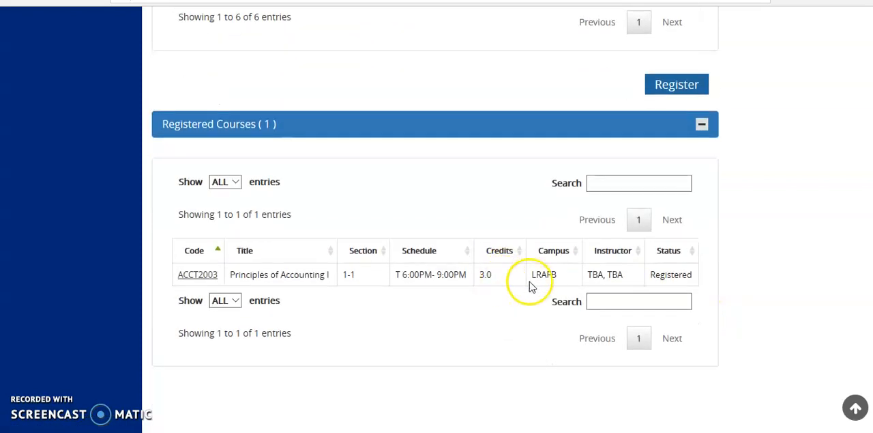
mouse_move(198, 274)
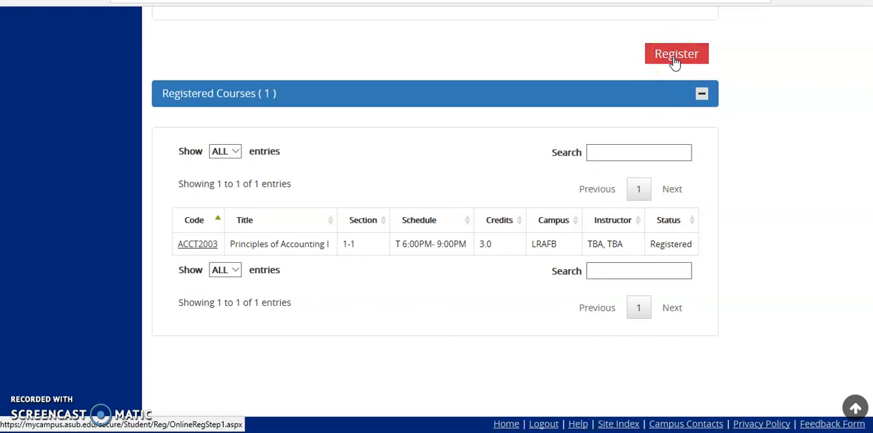
scroll(up, 3)
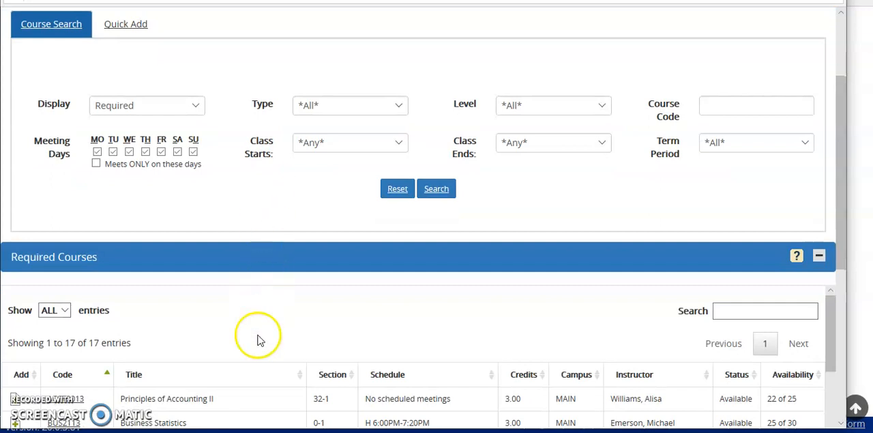
mouse_move(276, 312)
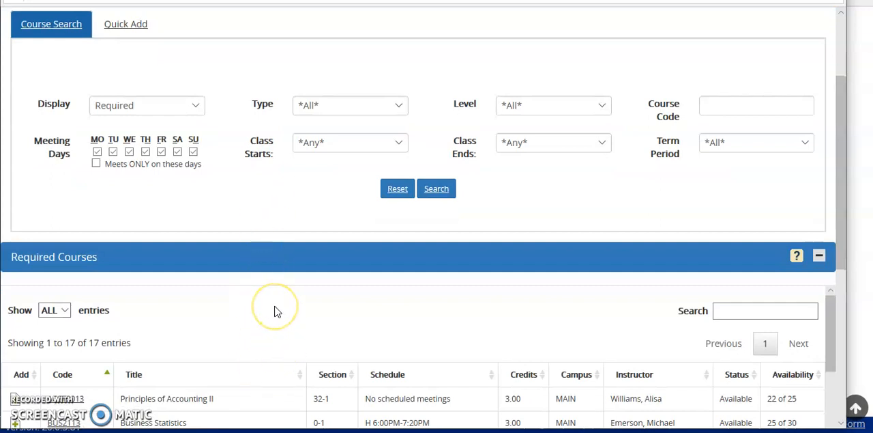
mouse_move(278, 315)
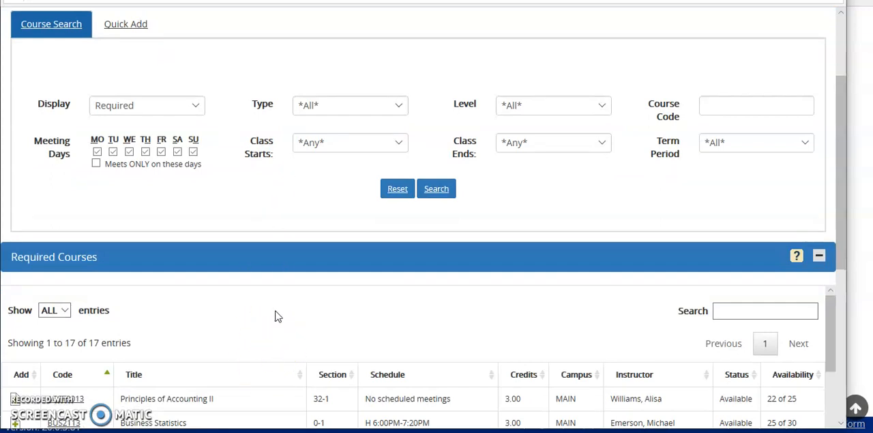
mouse_move(279, 316)
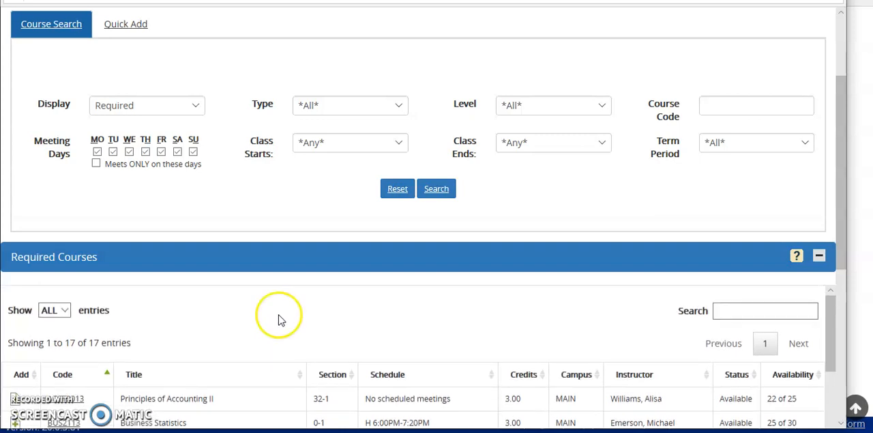
mouse_move(117, 319)
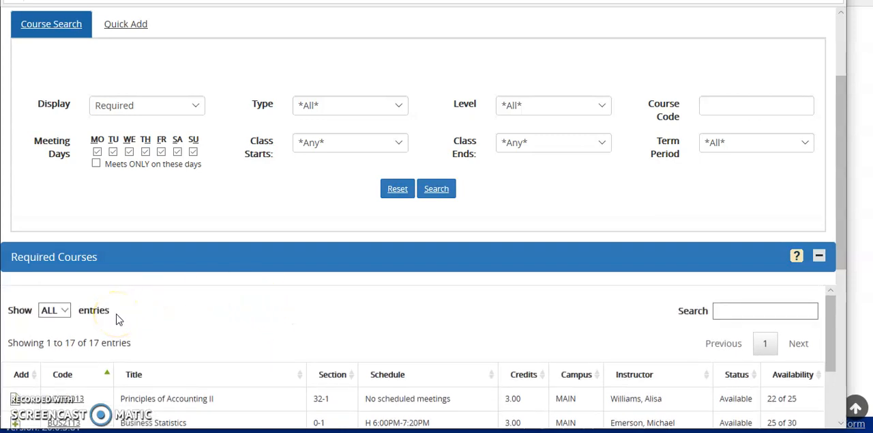
mouse_move(150, 327)
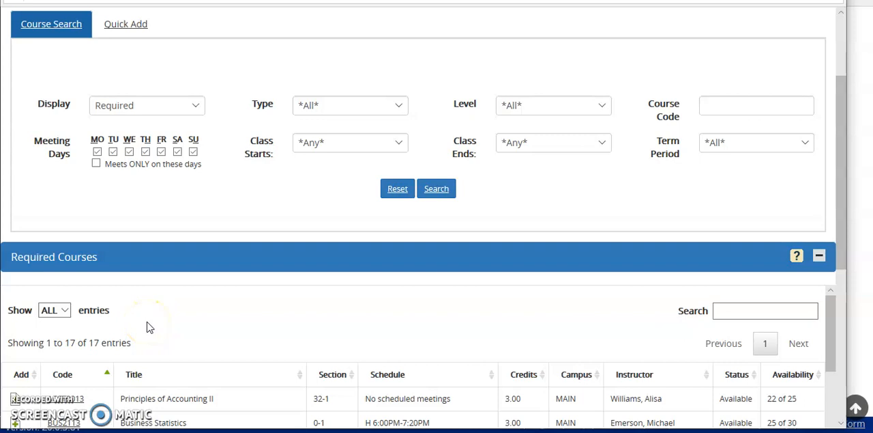
scroll(down, 3)
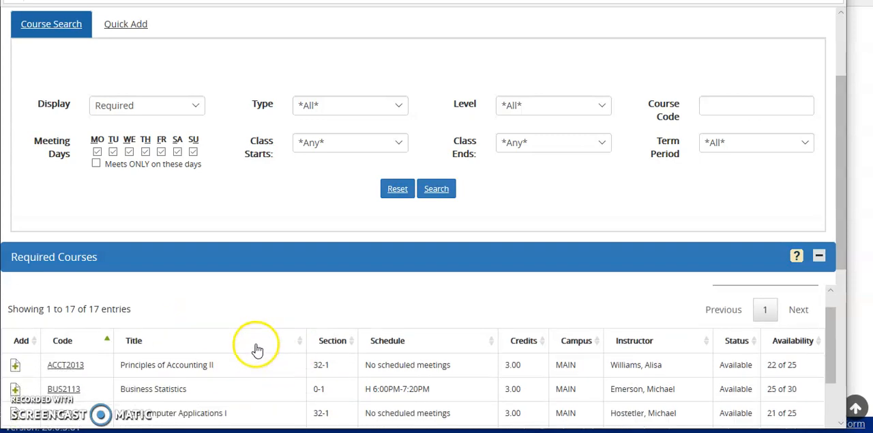
mouse_move(185, 341)
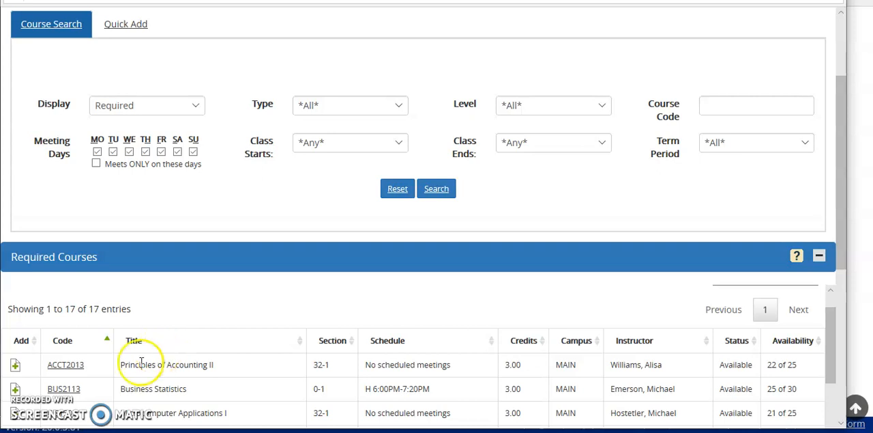
mouse_move(73, 420)
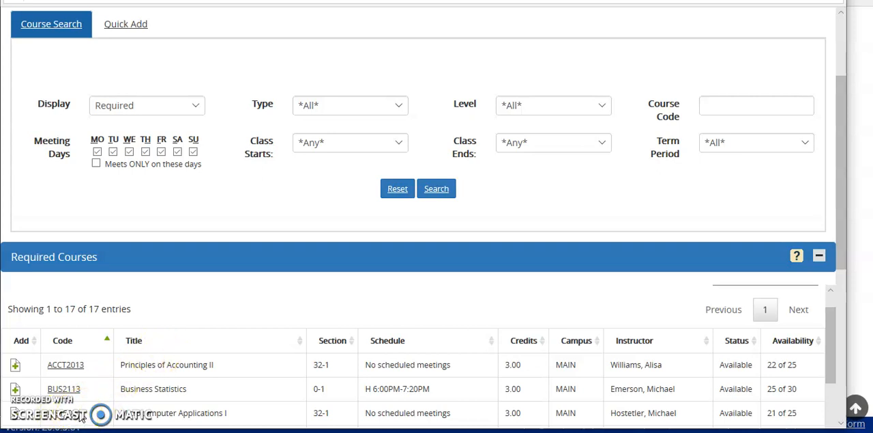
mouse_move(101, 414)
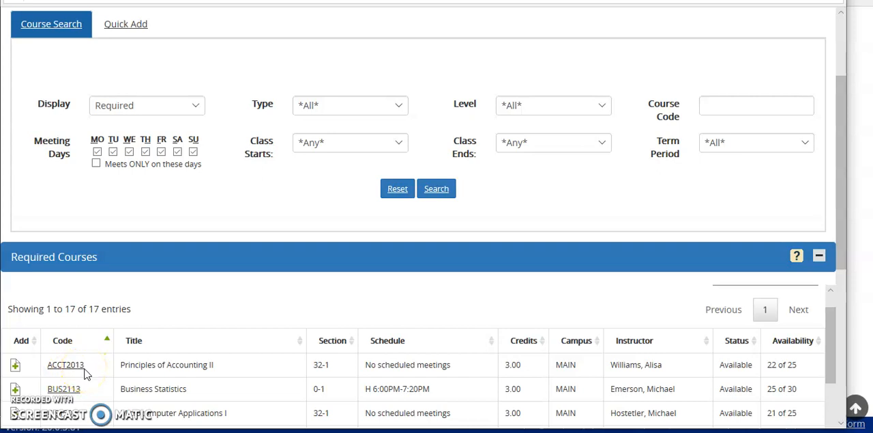
mouse_move(80, 397)
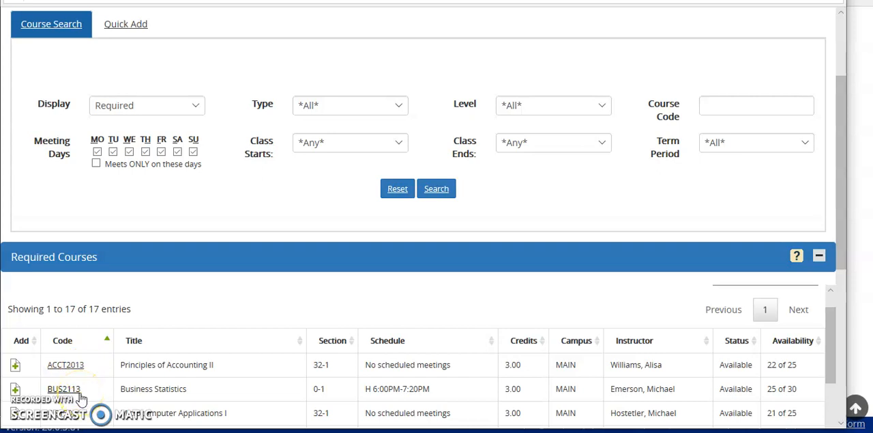
mouse_move(75, 419)
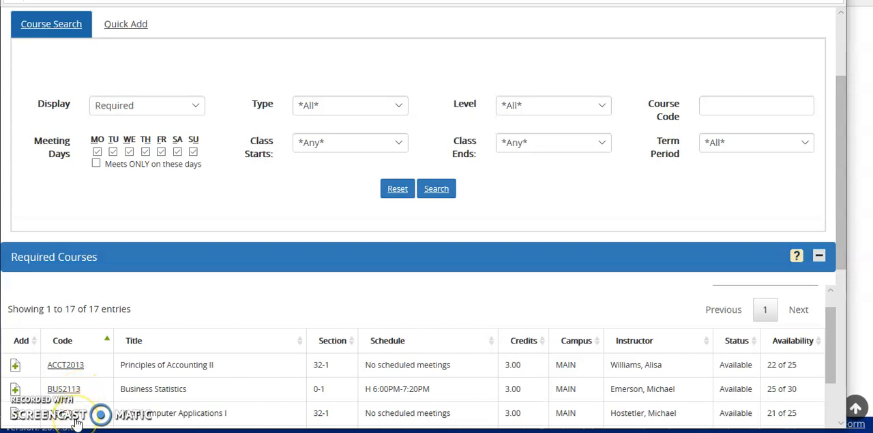
scroll(down, 3)
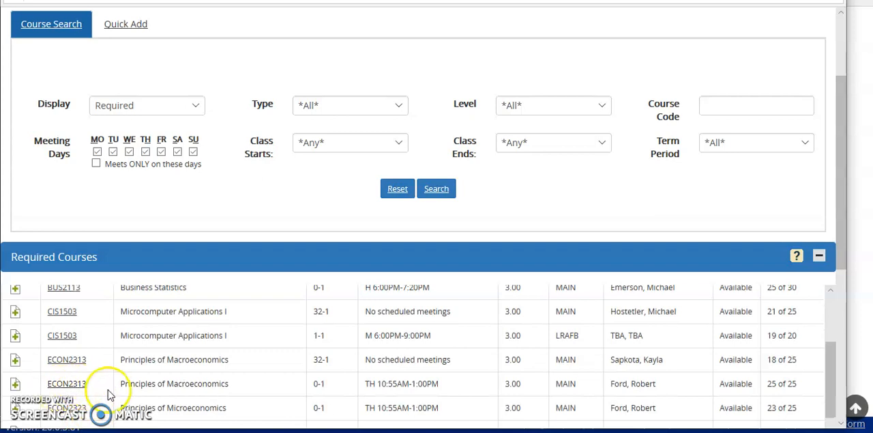
scroll(down, 3)
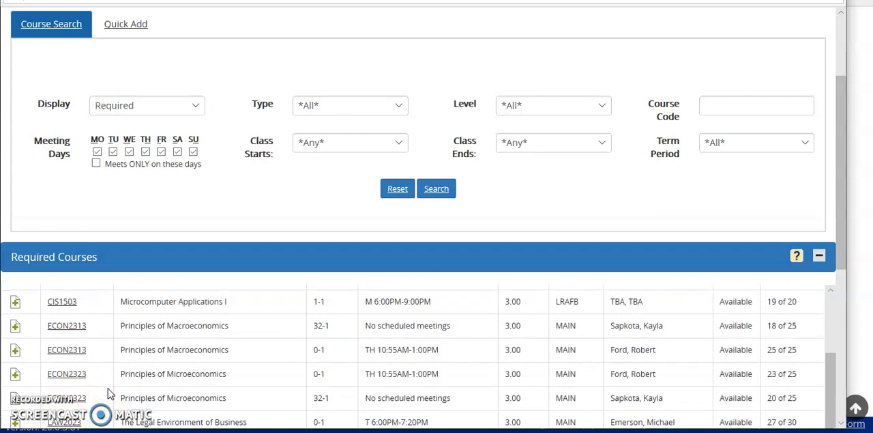
scroll(down, 3)
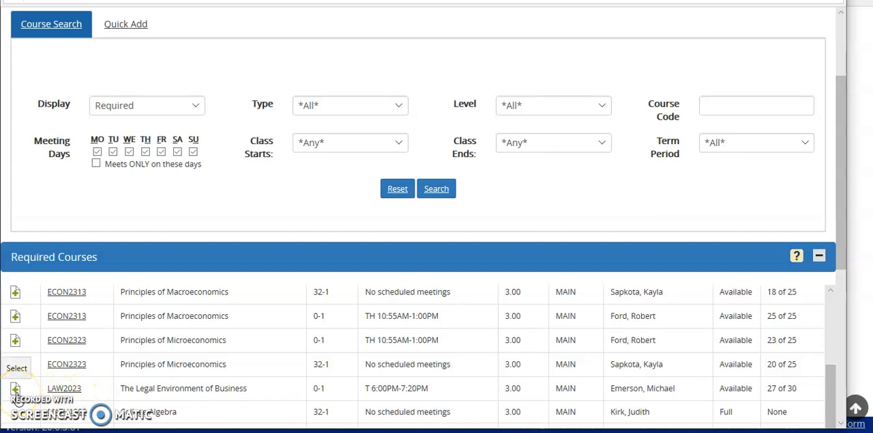
mouse_move(345, 393)
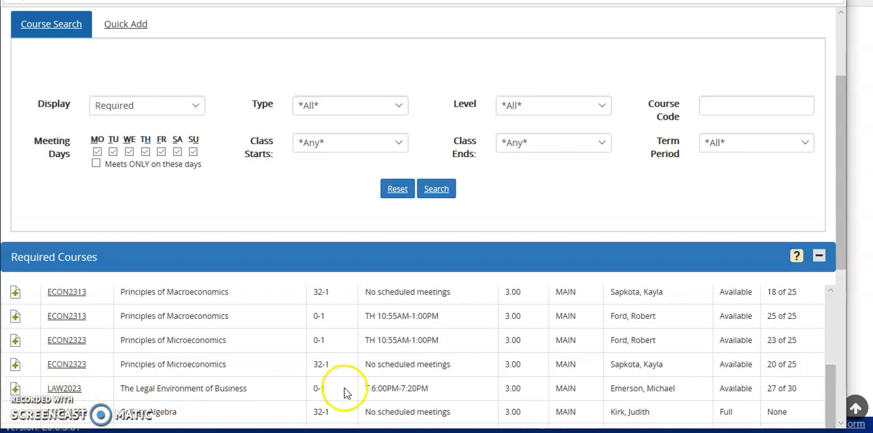
mouse_move(419, 393)
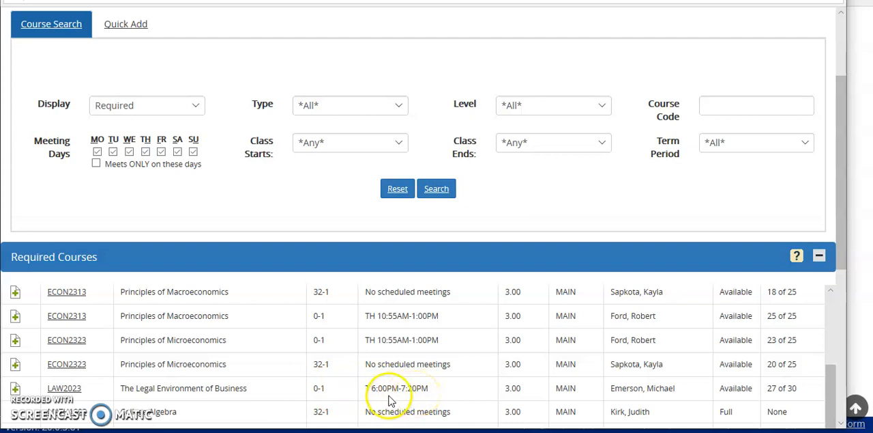
mouse_move(370, 399)
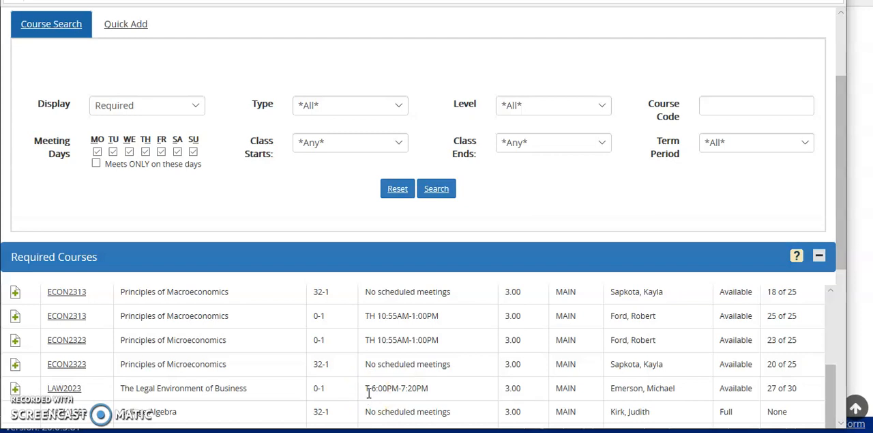
mouse_move(422, 399)
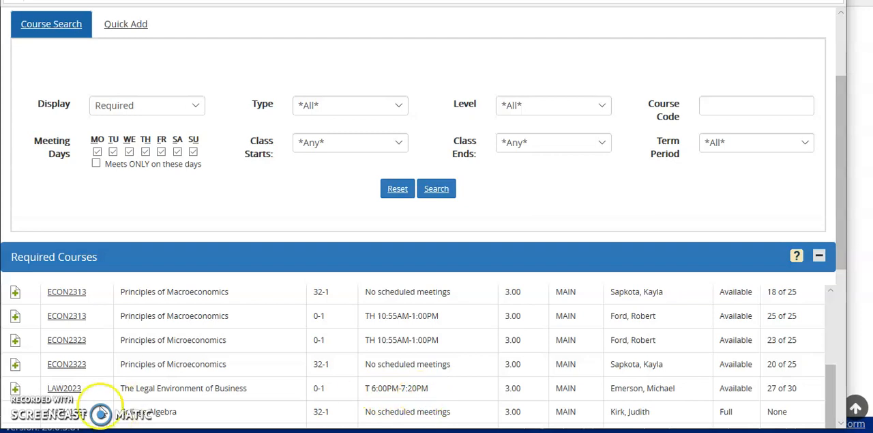
click(64, 387)
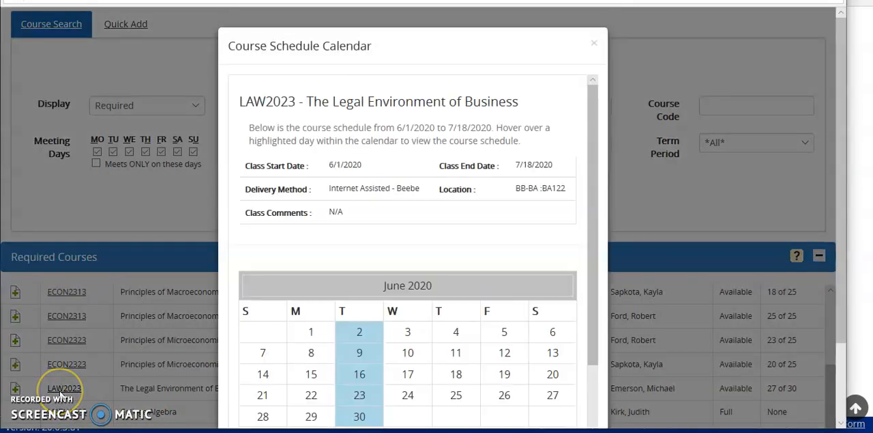
mouse_move(401, 239)
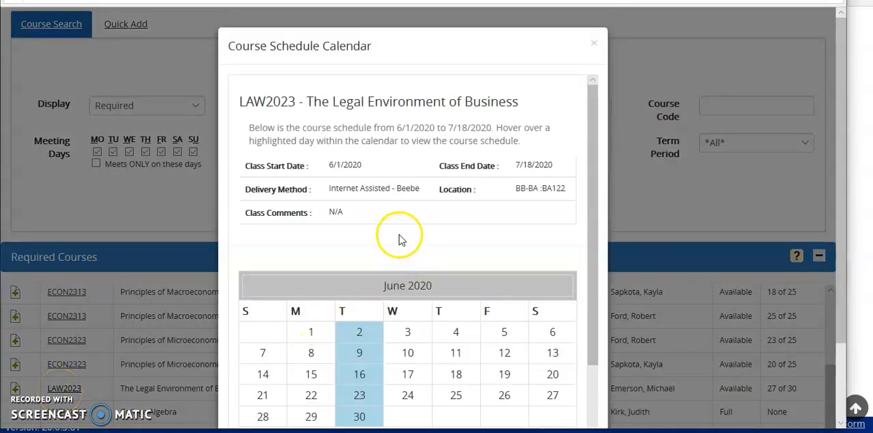
mouse_move(413, 187)
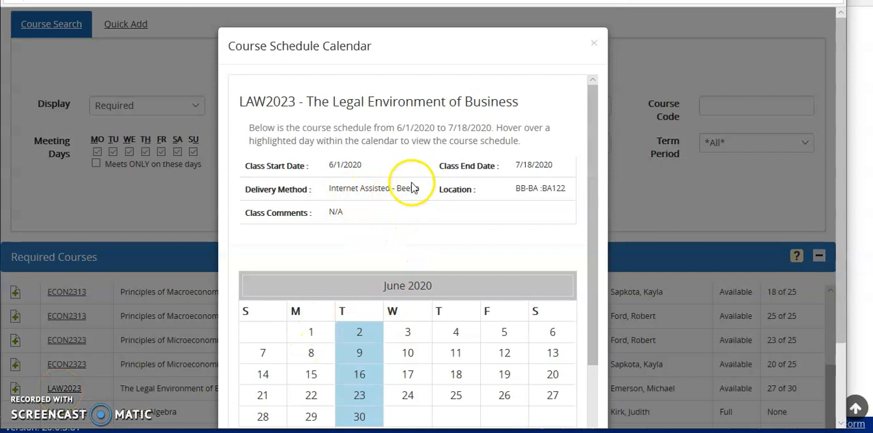
mouse_move(351, 174)
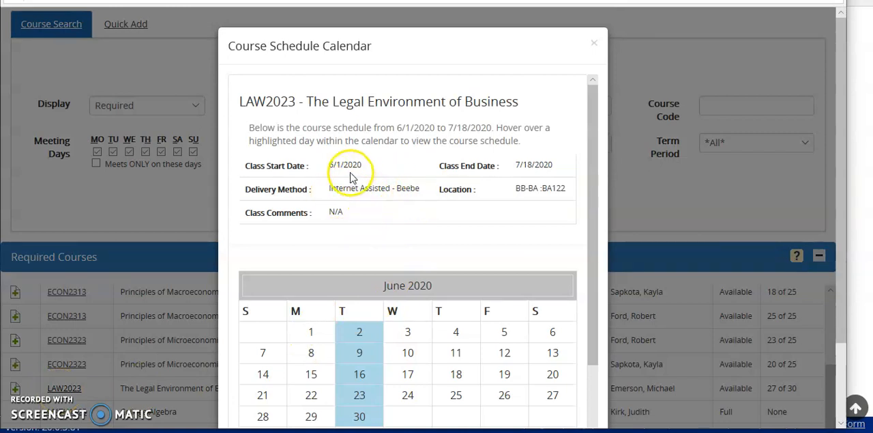
mouse_move(546, 193)
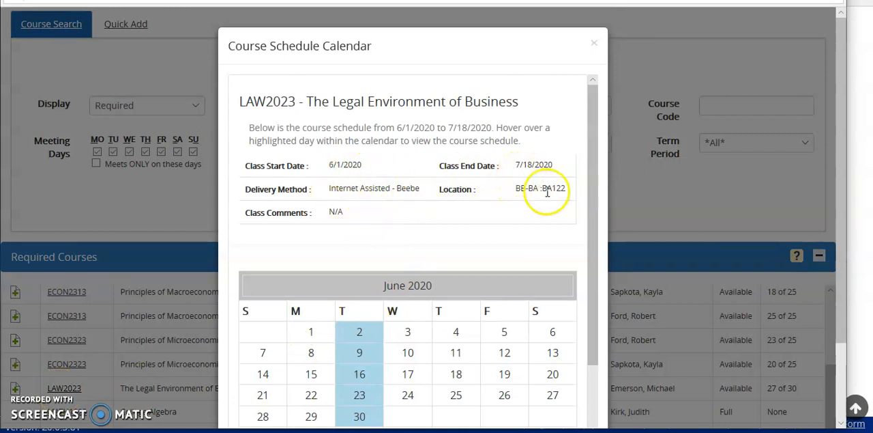
mouse_move(551, 194)
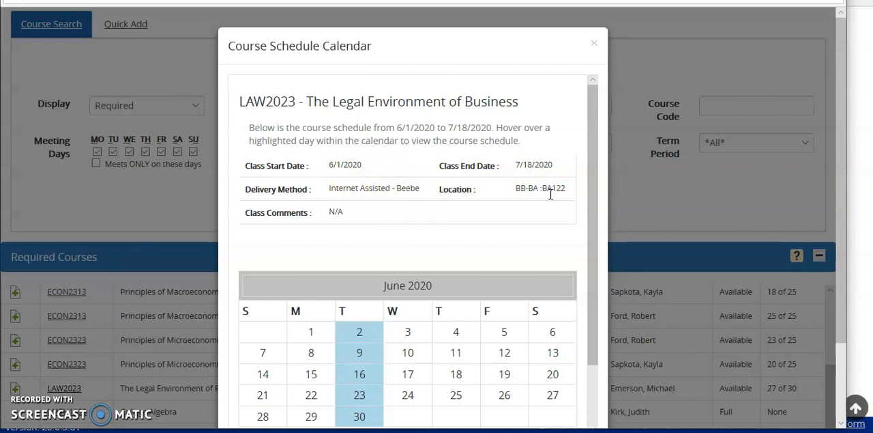
mouse_move(520, 193)
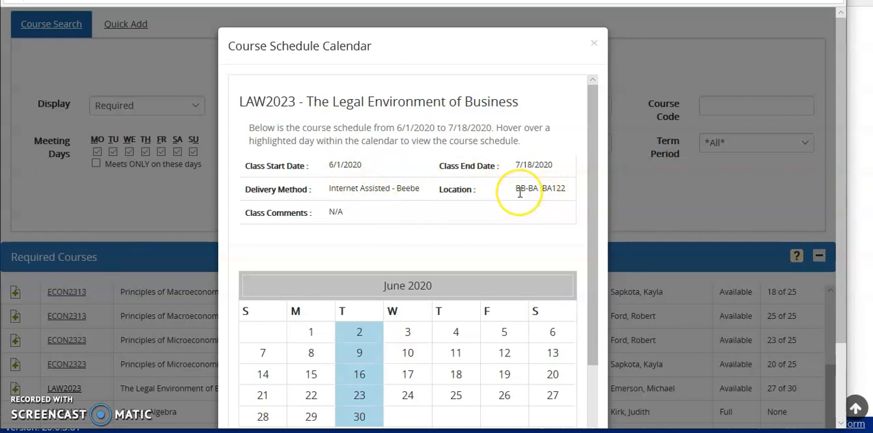
mouse_move(546, 201)
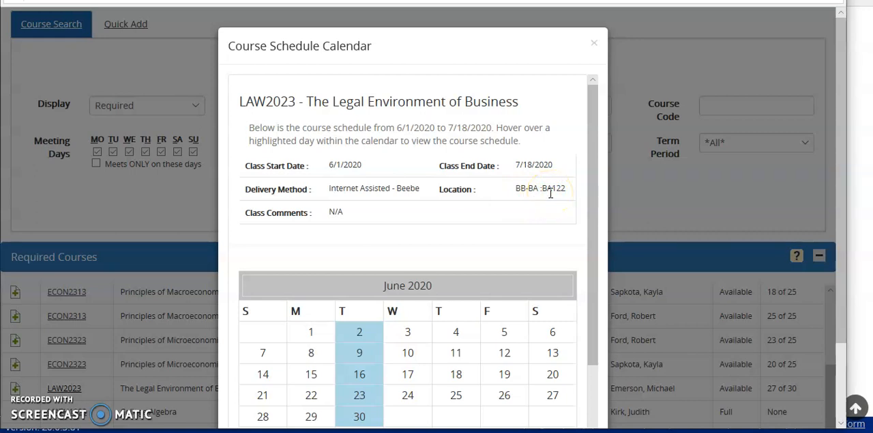
mouse_move(599, 196)
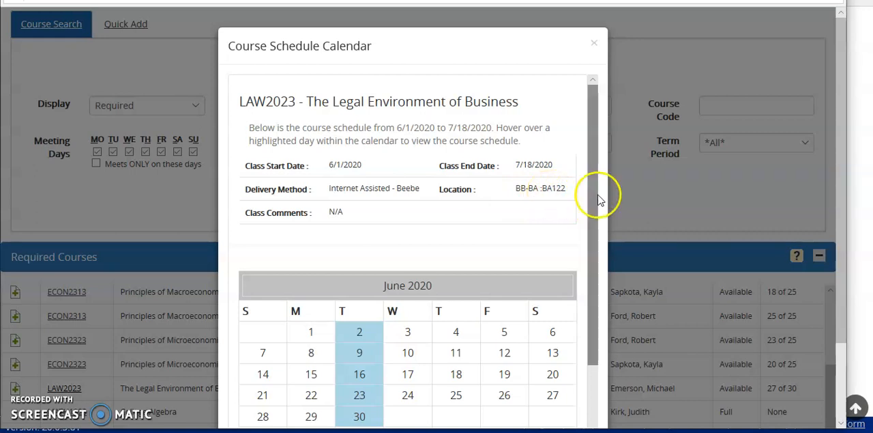
scroll(down, 3)
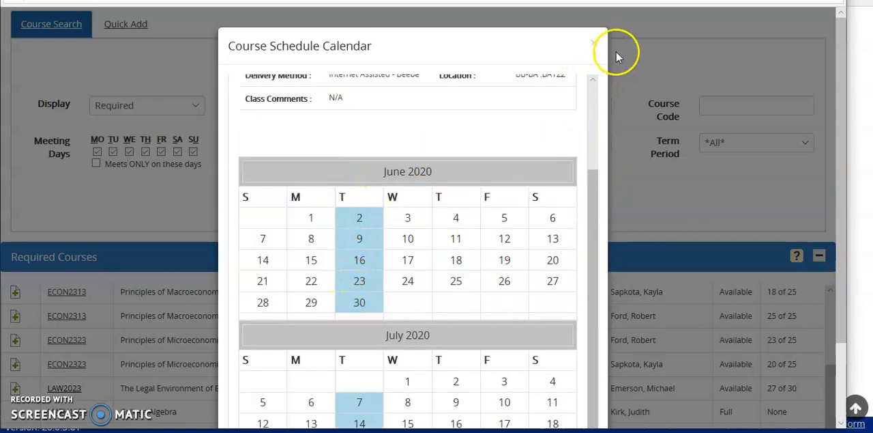
click(592, 44)
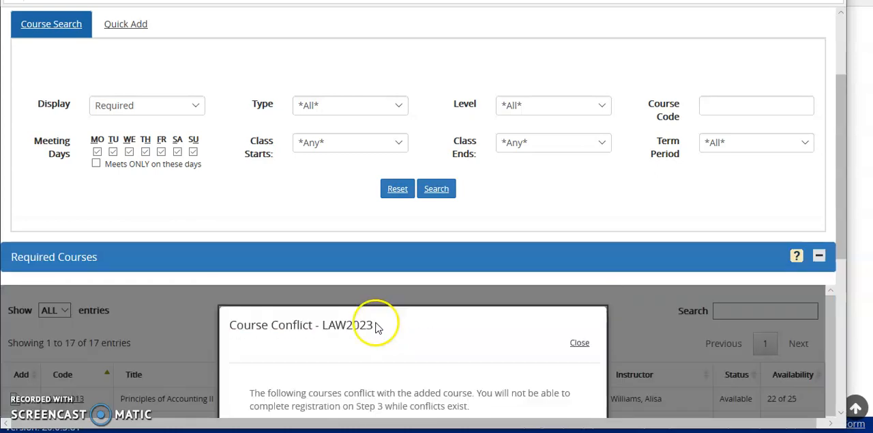
mouse_move(848, 65)
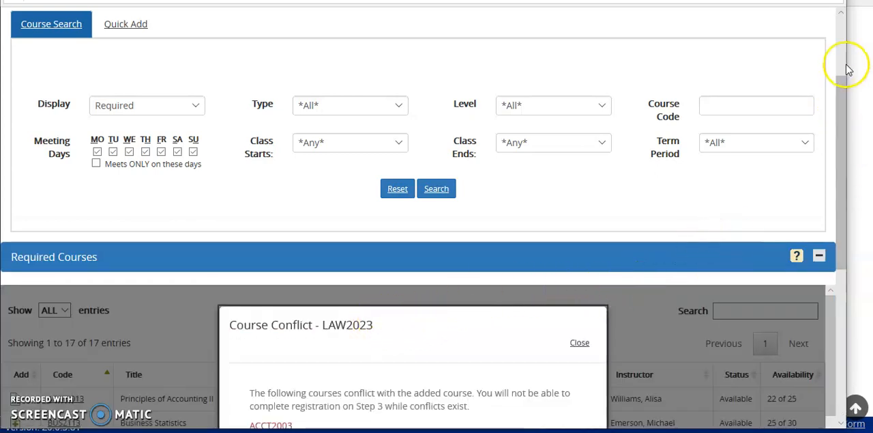
Review the LAW2023 conflict notice naming ACCT2003 as the clashing course
scroll(down, 3)
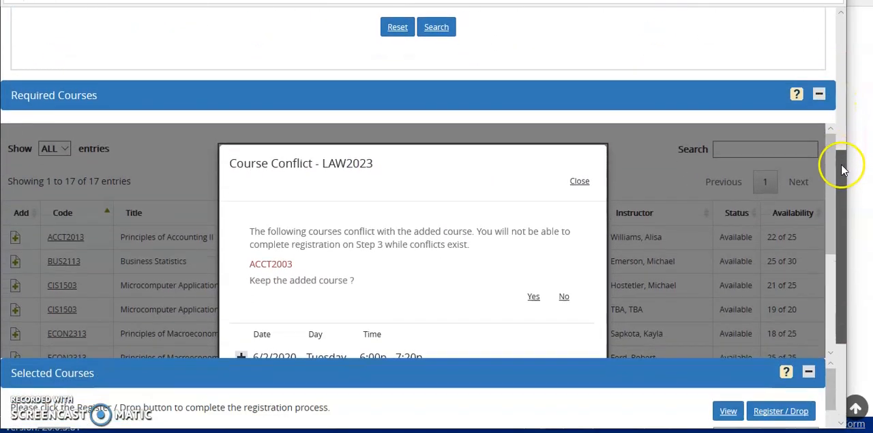
mouse_move(481, 278)
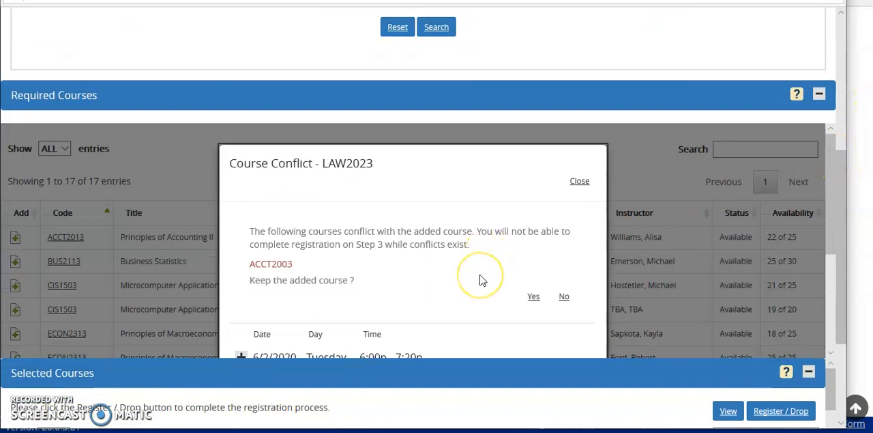
mouse_move(479, 282)
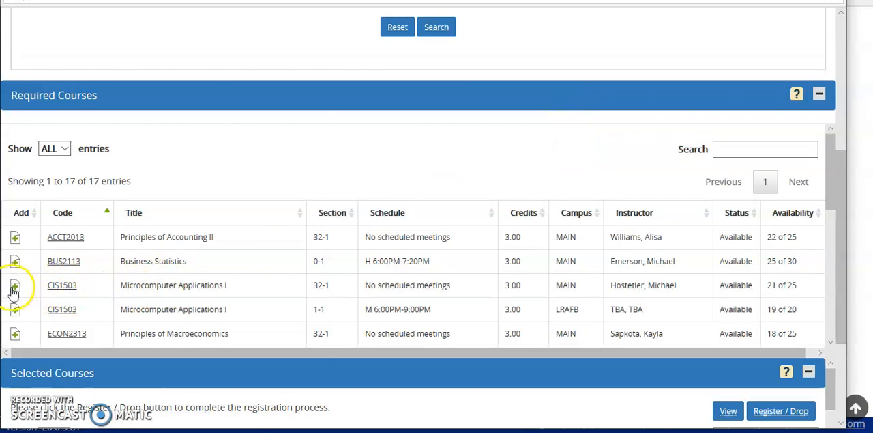
Add CIS1503 section 32-1 and check it in Selected Courses beside ACCT2003
click(15, 285)
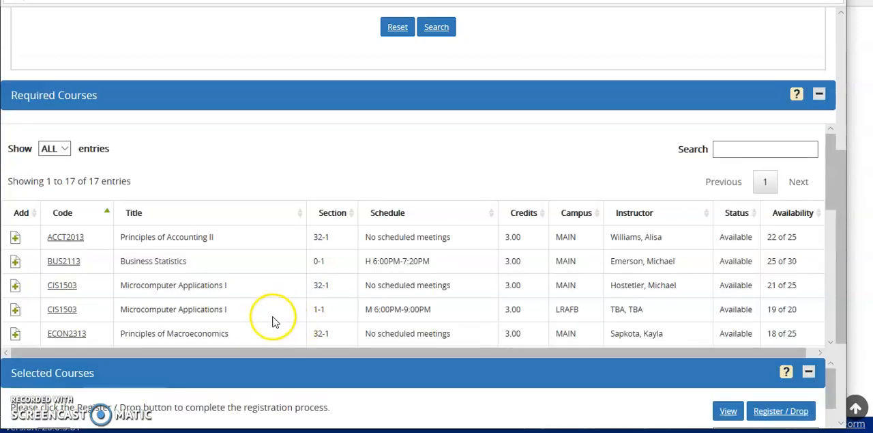
mouse_move(846, 143)
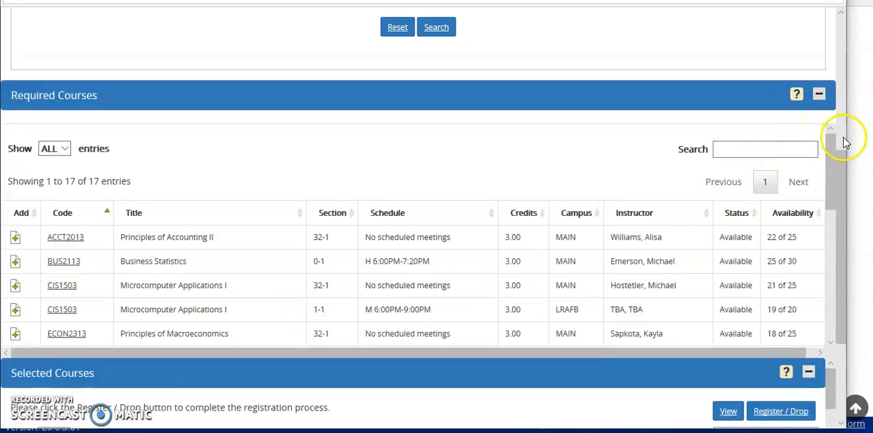
scroll(up, 3)
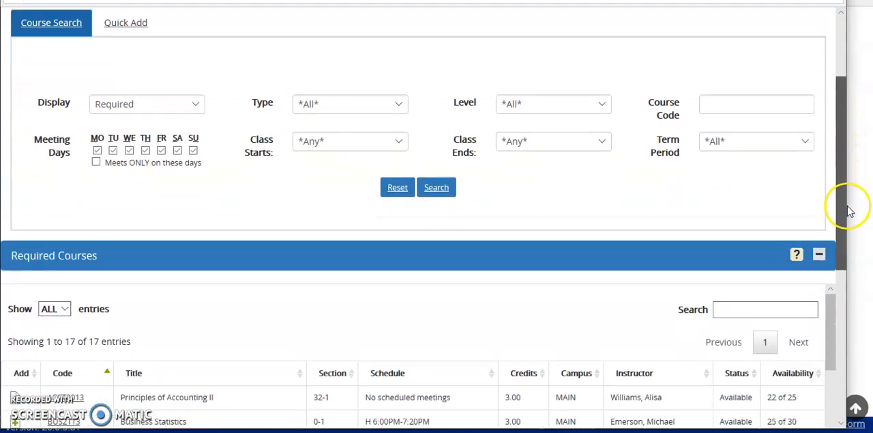
scroll(down, 3)
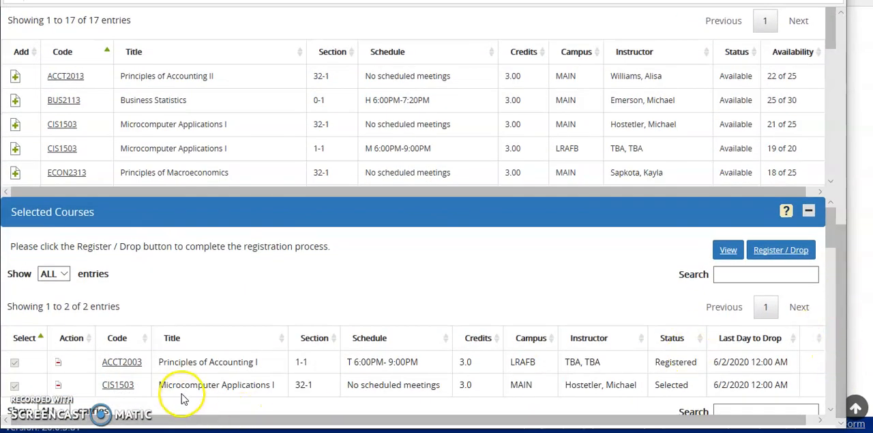
mouse_move(176, 395)
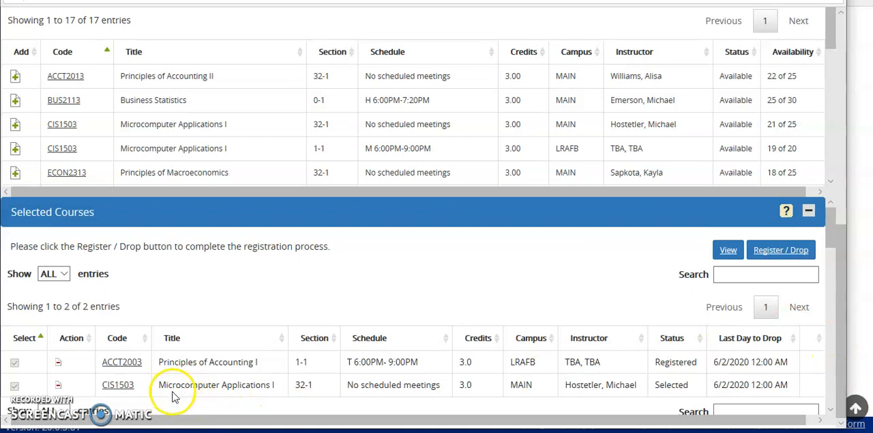
mouse_move(219, 385)
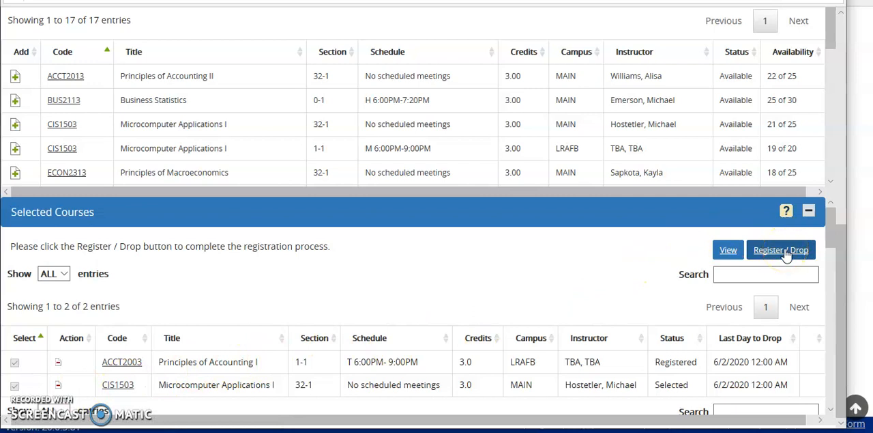
Submit and confirm Register / Drop for CIS1503, then review the Summer 2020 schedule
click(781, 249)
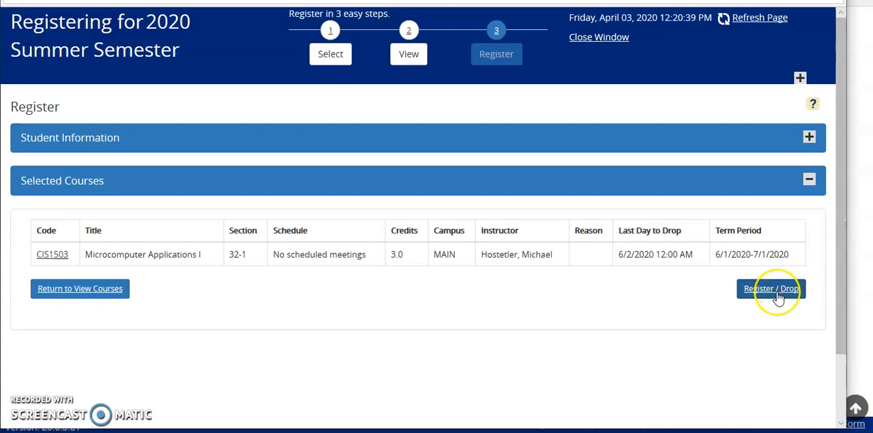
click(771, 288)
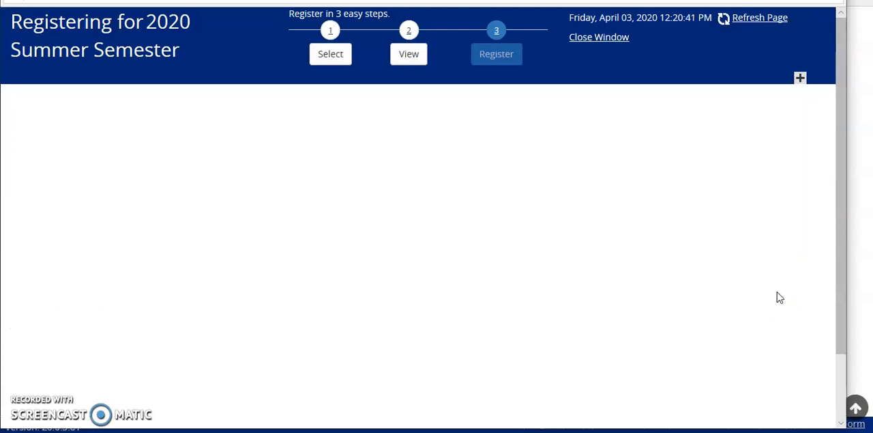
click(496, 53)
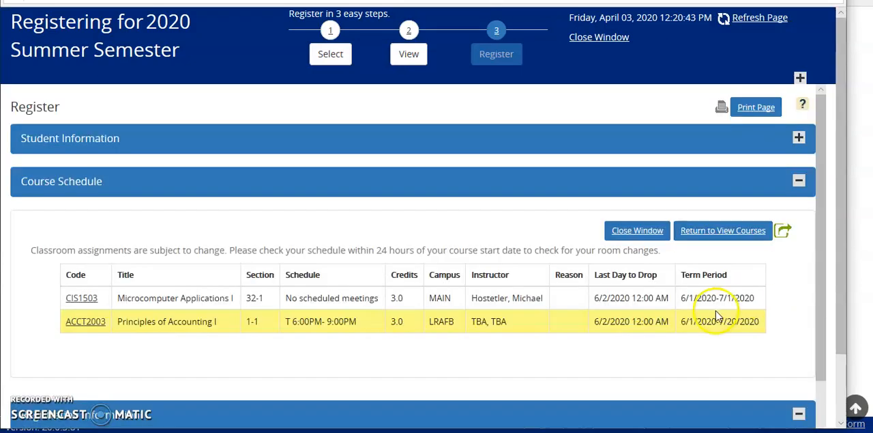
scroll(down, 3)
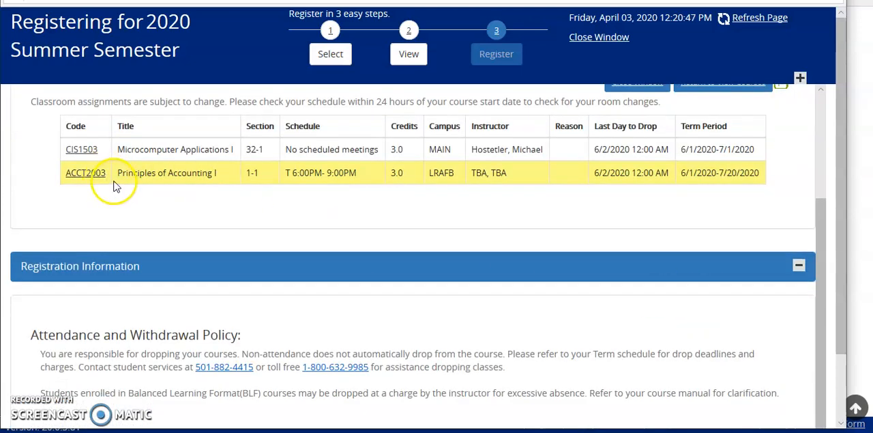
mouse_move(149, 162)
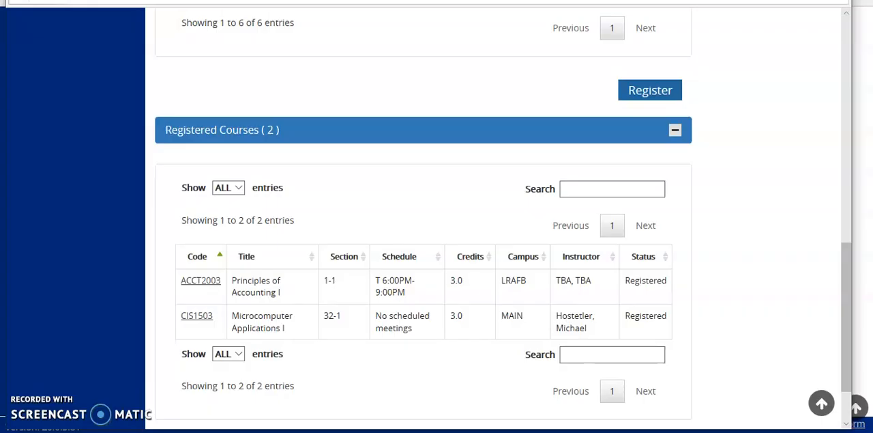
mouse_move(62, 24)
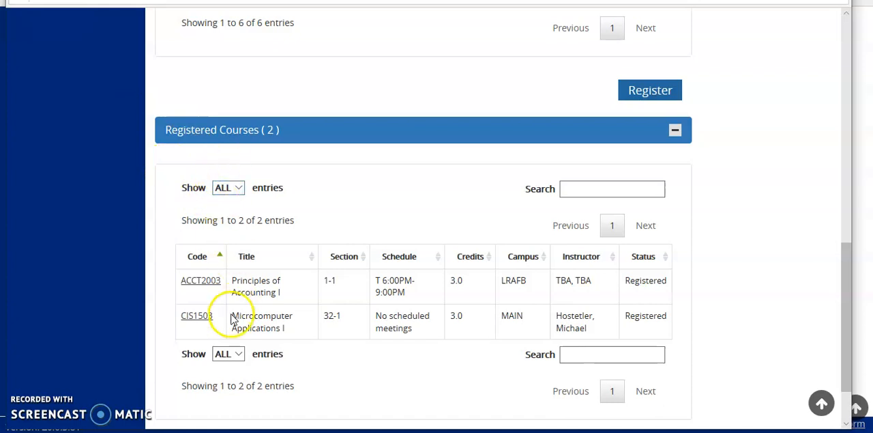
mouse_move(645, 279)
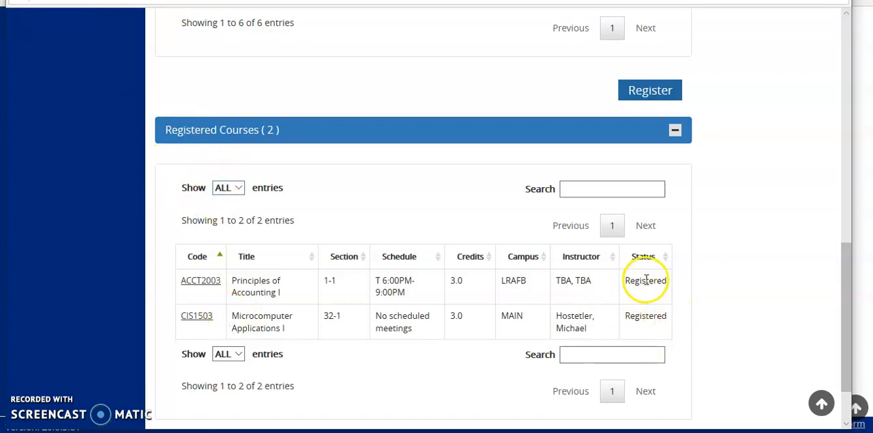
mouse_move(628, 315)
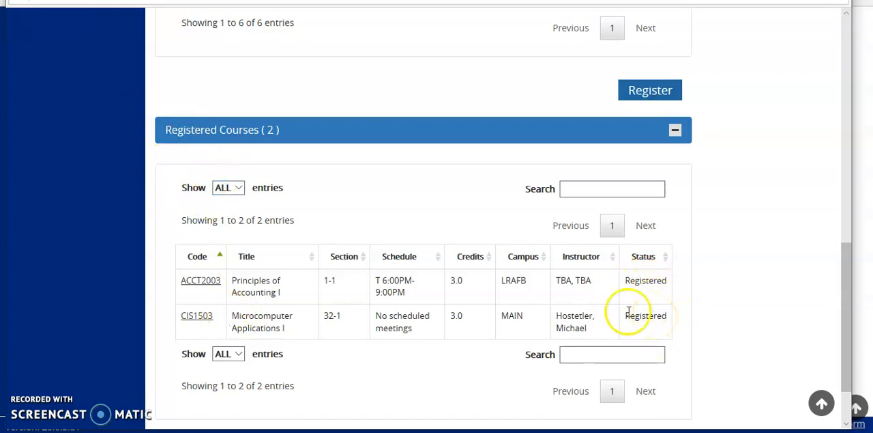
mouse_move(182, 291)
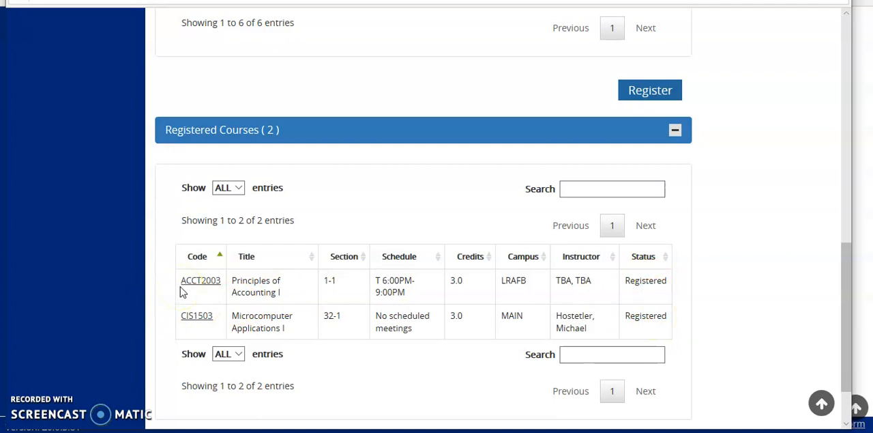
mouse_move(380, 286)
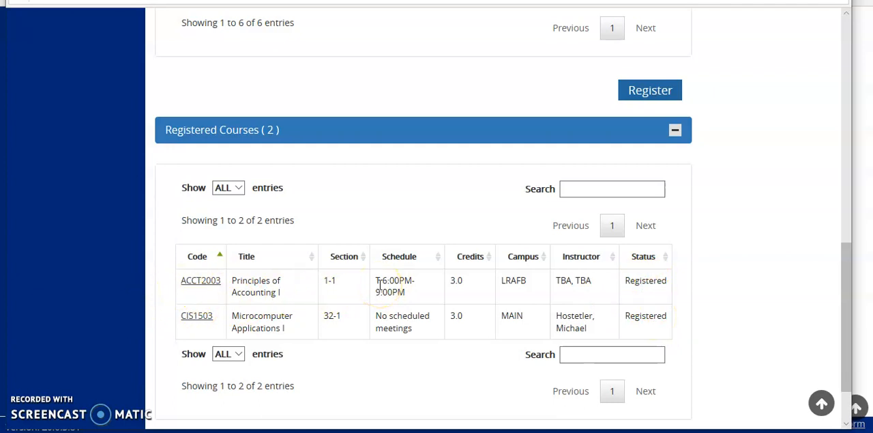
mouse_move(381, 291)
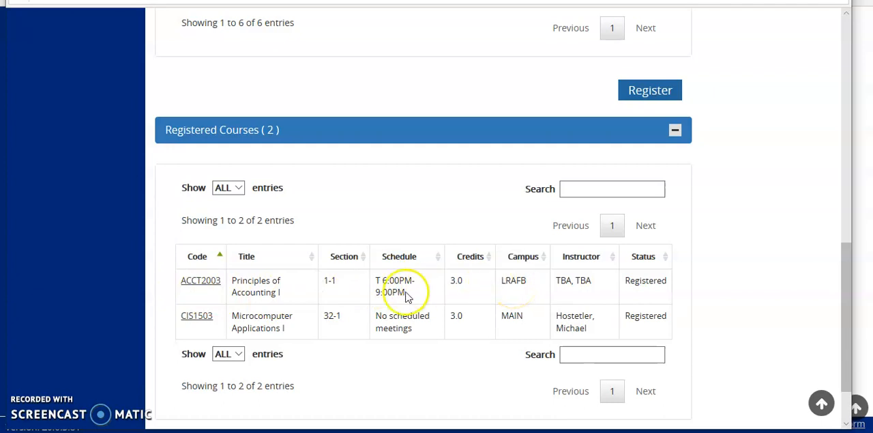
mouse_move(195, 321)
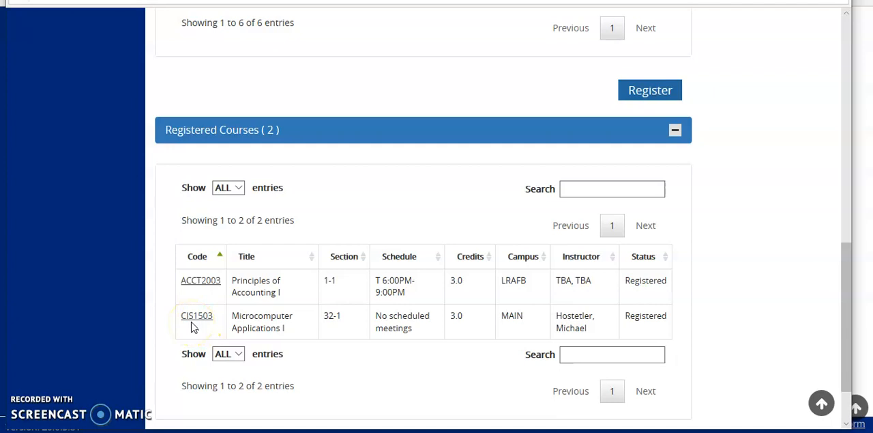
mouse_move(332, 319)
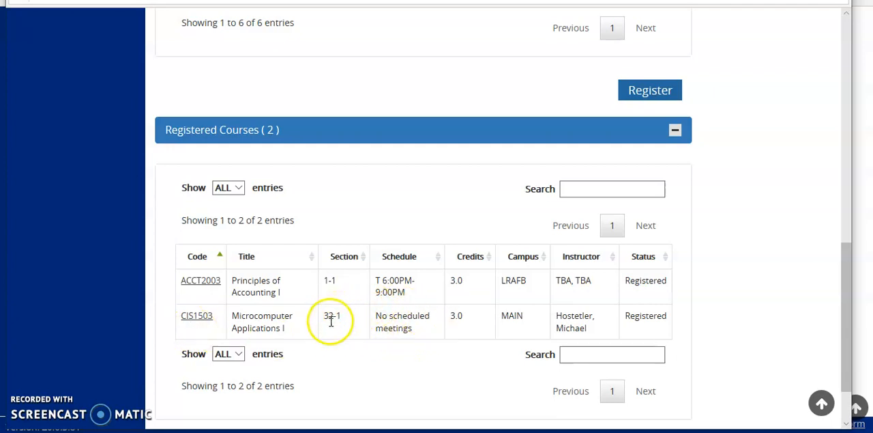
mouse_move(331, 324)
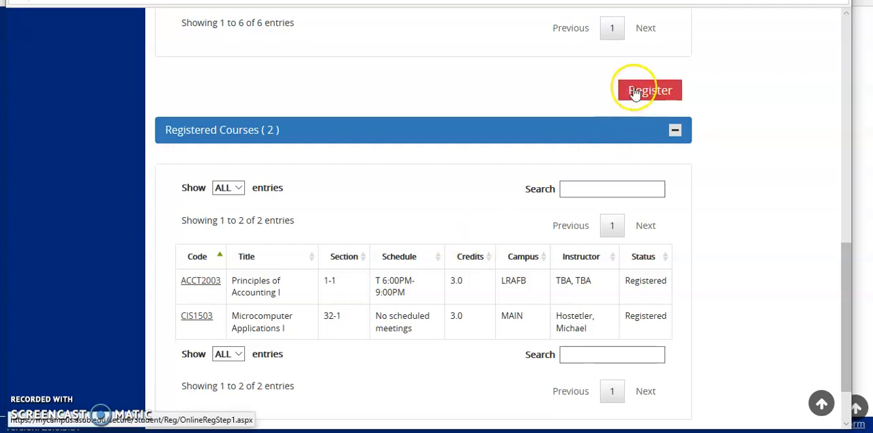
Return to course selection and browse the Required Courses list
click(649, 90)
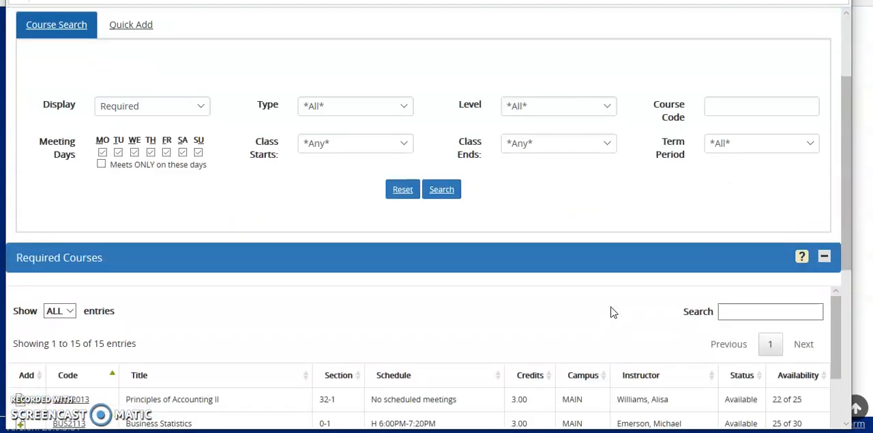
scroll(down, 3)
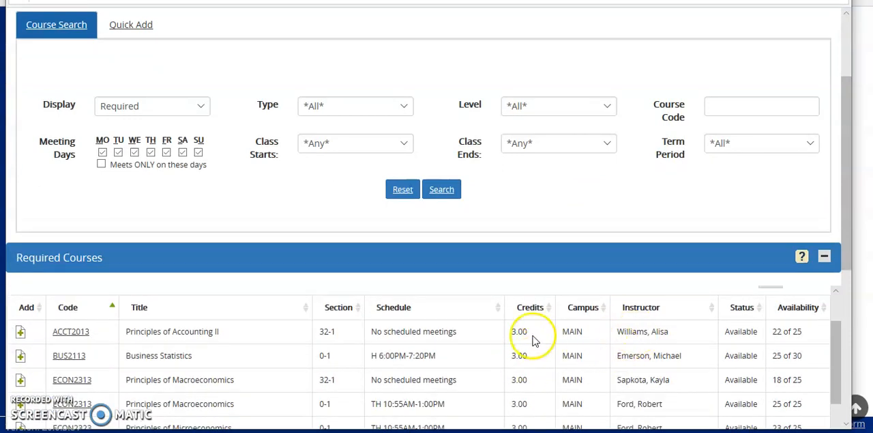
scroll(down, 3)
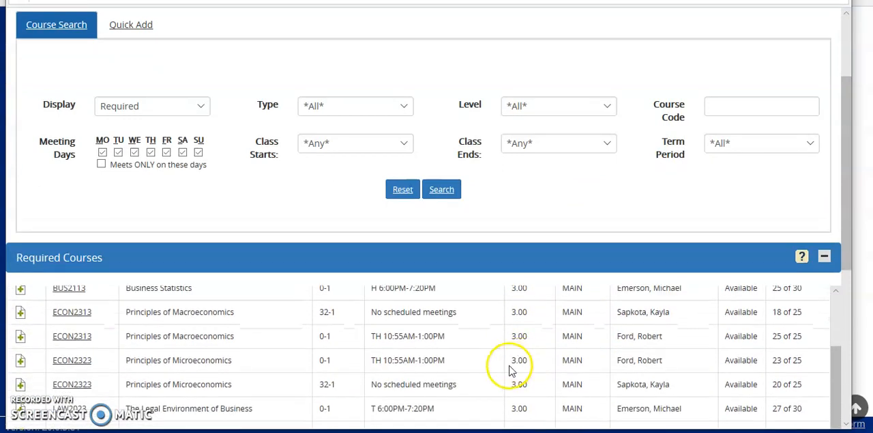
scroll(down, 3)
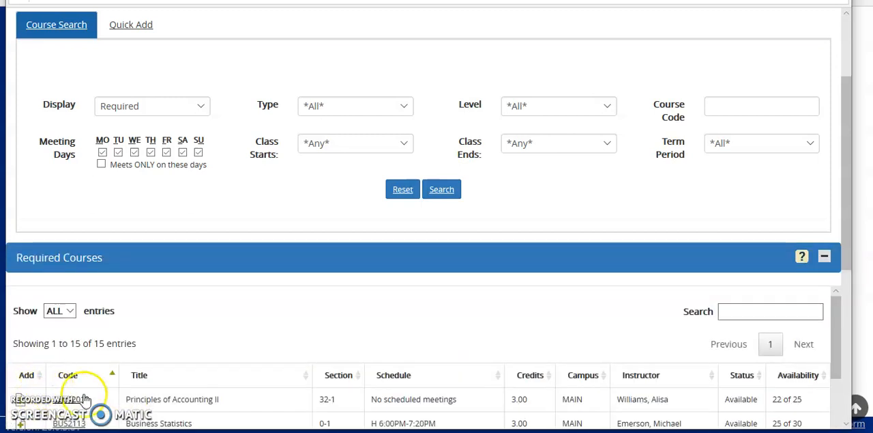
scroll(up, 3)
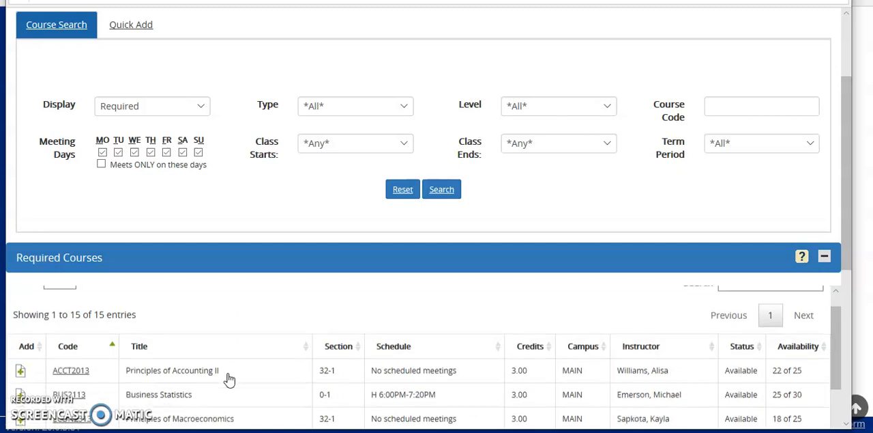
scroll(down, 3)
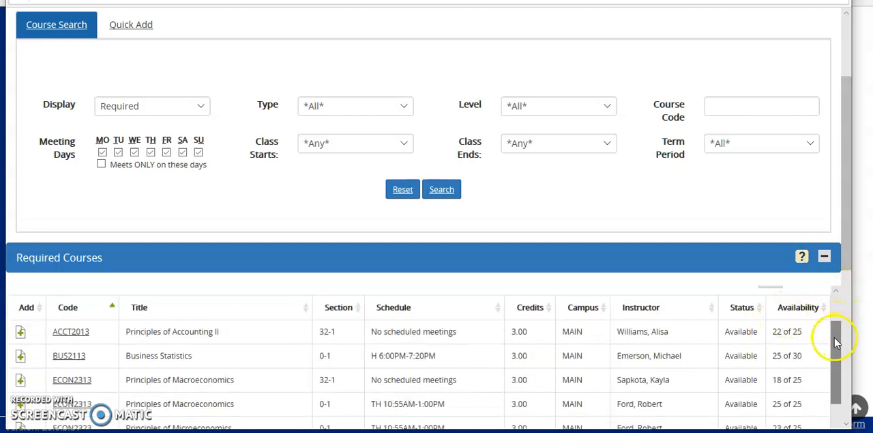
scroll(down, 3)
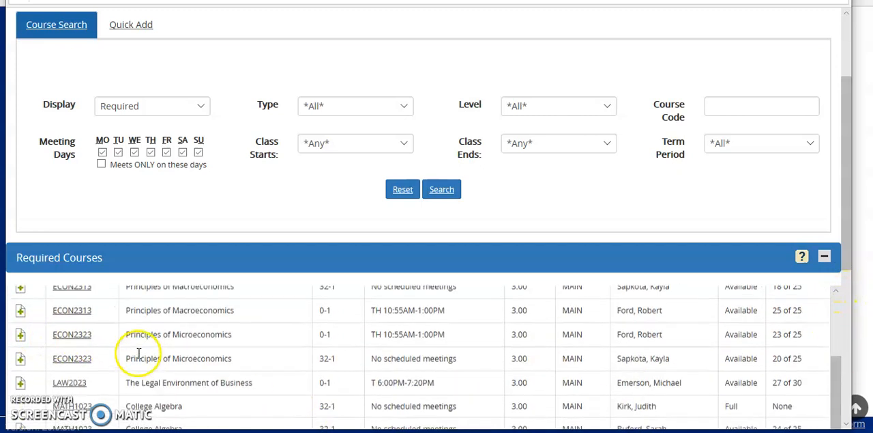
scroll(down, 3)
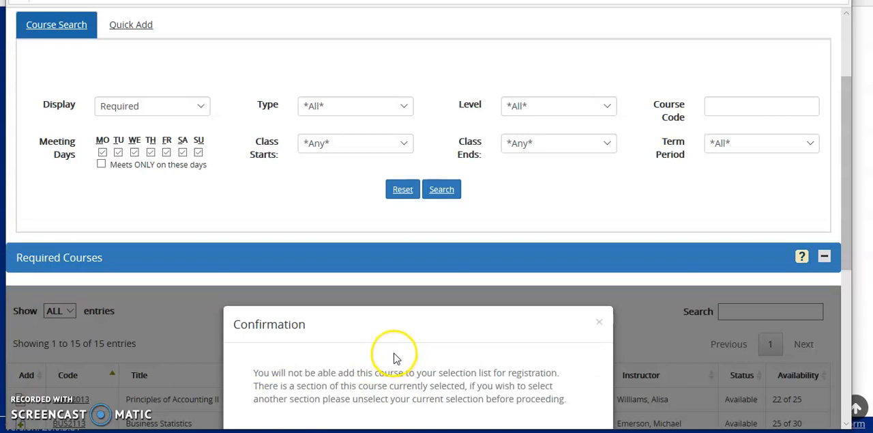
mouse_move(395, 356)
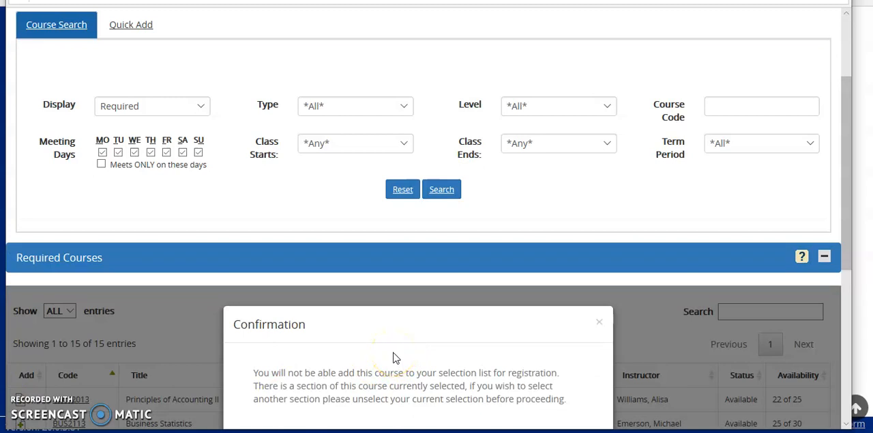
Dismiss the already-selected section warning and review the three selected courses
click(599, 321)
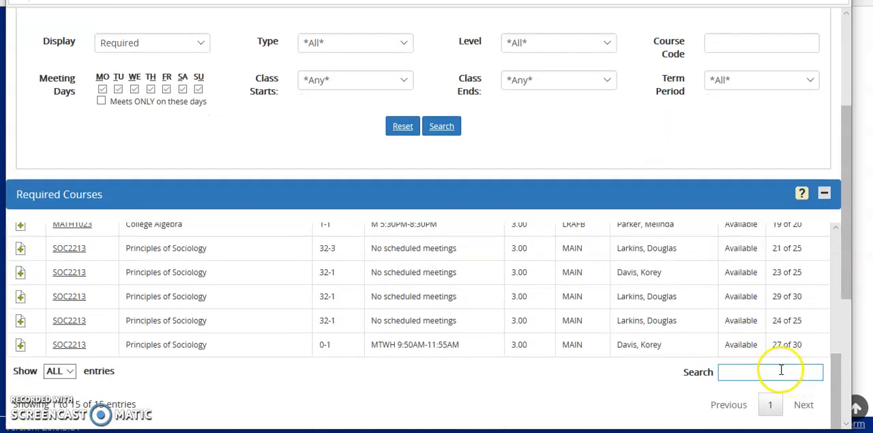
scroll(down, 3)
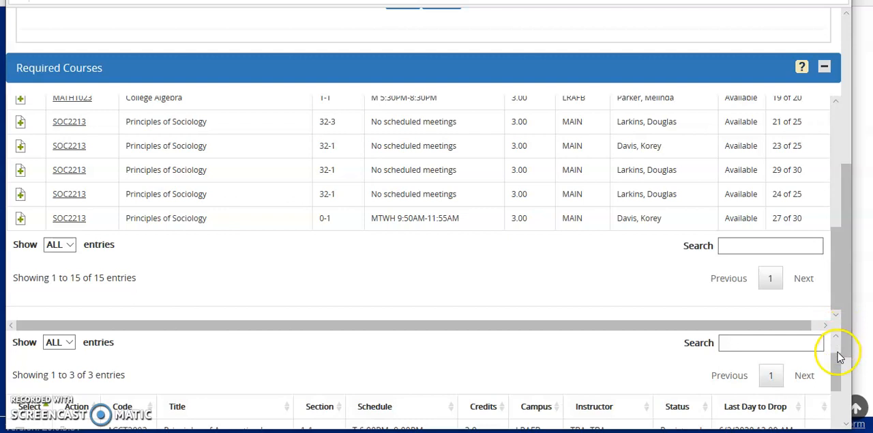
scroll(down, 3)
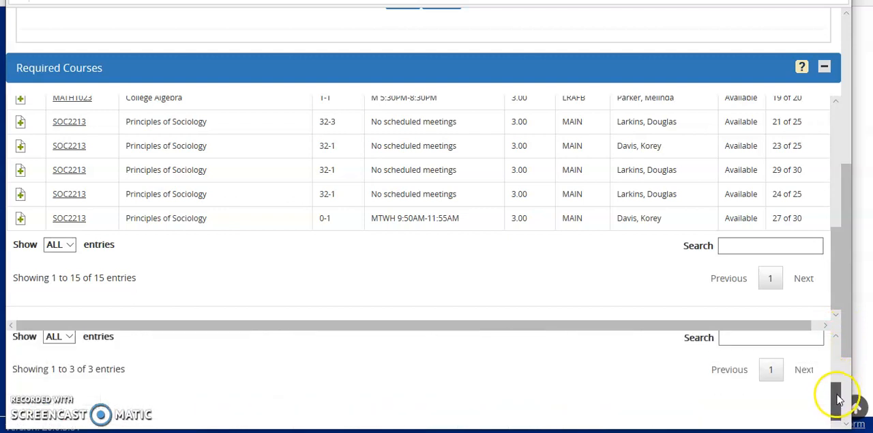
scroll(up, 3)
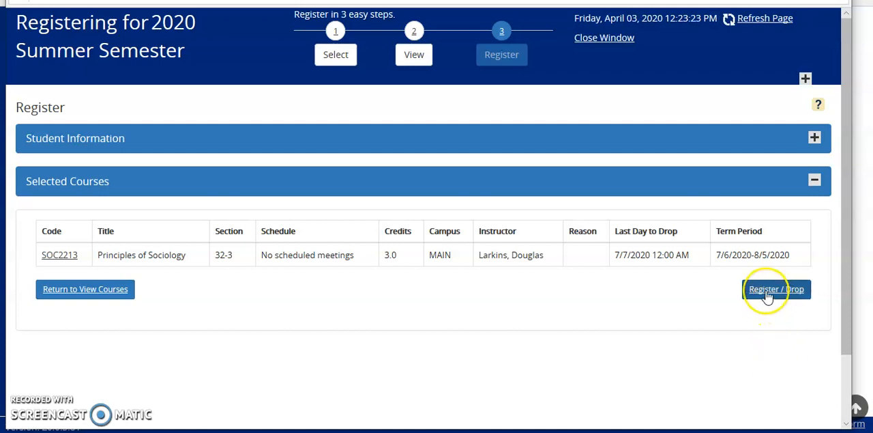
mouse_move(776, 289)
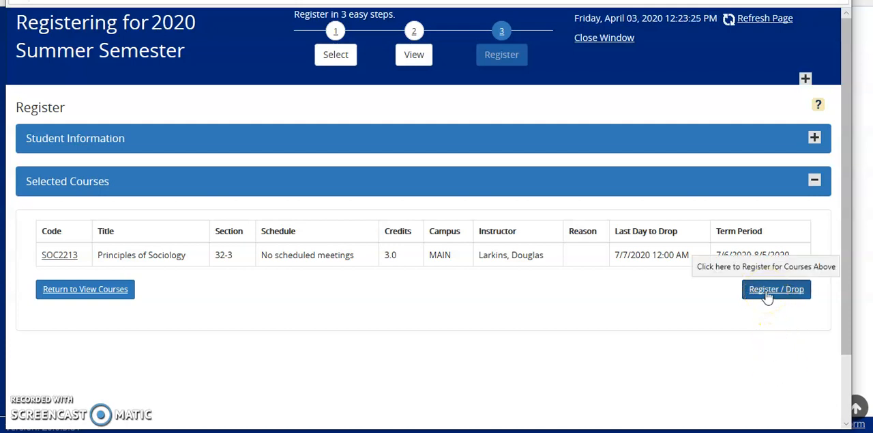
Register SOC2213 section 32-3, then go from the Course Schedule back to View Courses
click(776, 289)
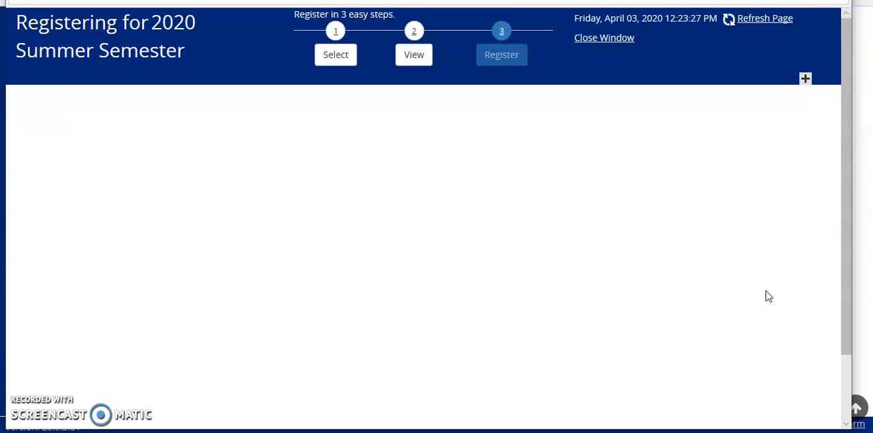
click(501, 55)
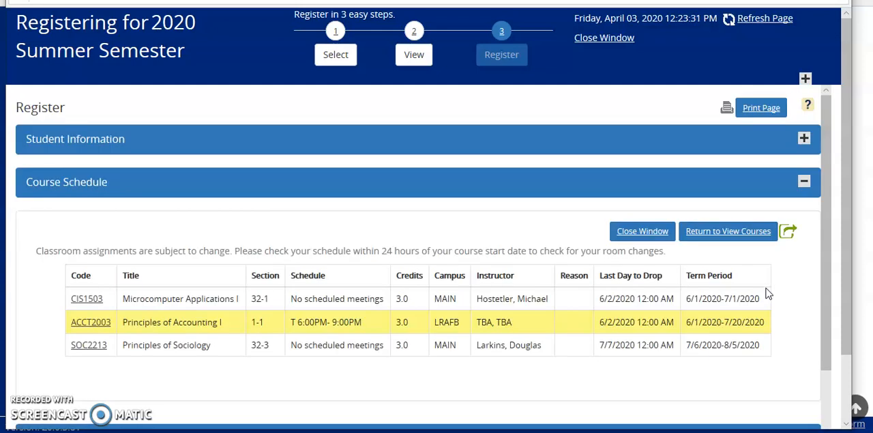
mouse_move(728, 230)
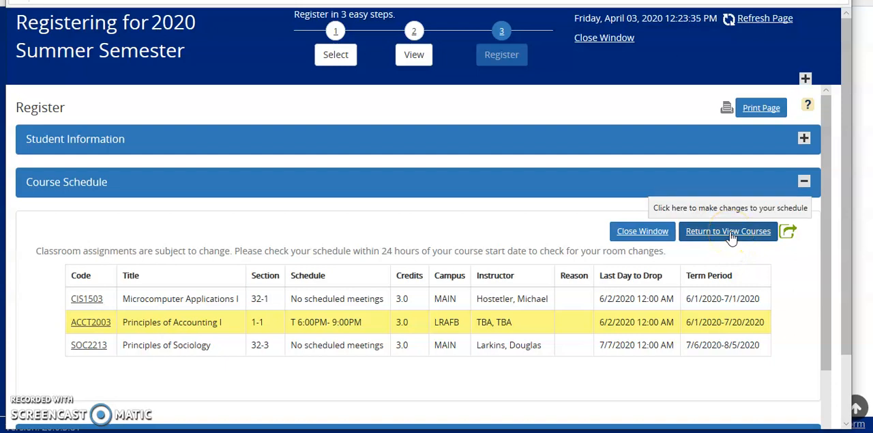
click(728, 231)
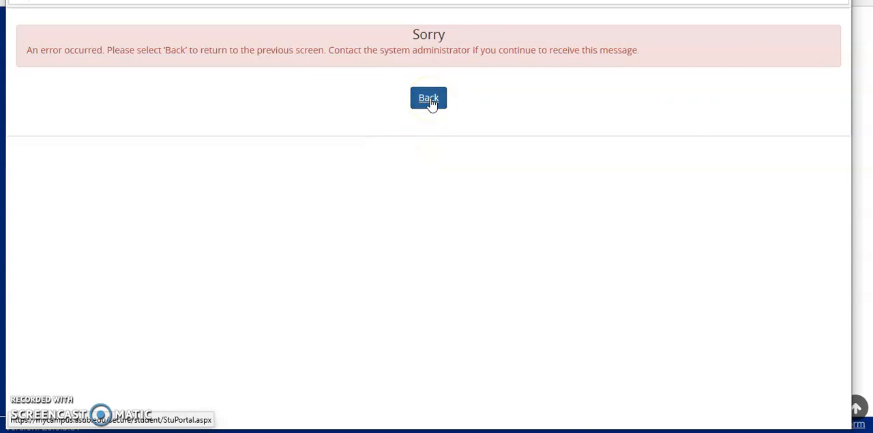
Leave the Sorry error page via Back to the portal home page
click(429, 97)
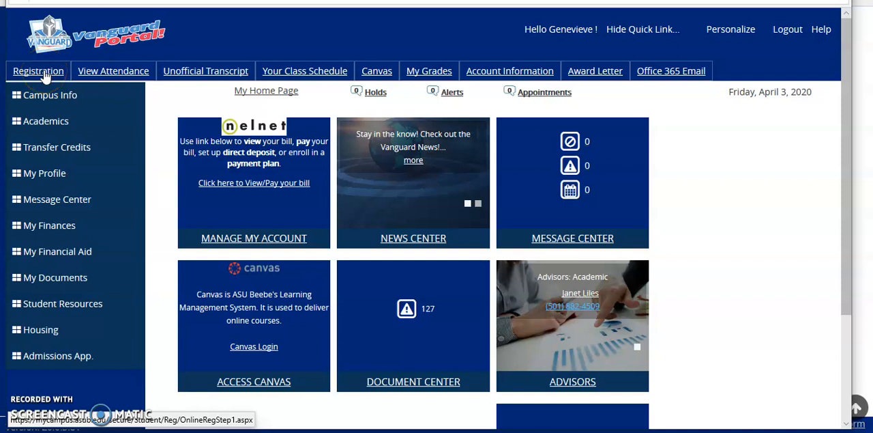
Show 2020 Summer Semester Registered Courses (3): ACCT2003, CIS1503 and SOC2213
click(38, 71)
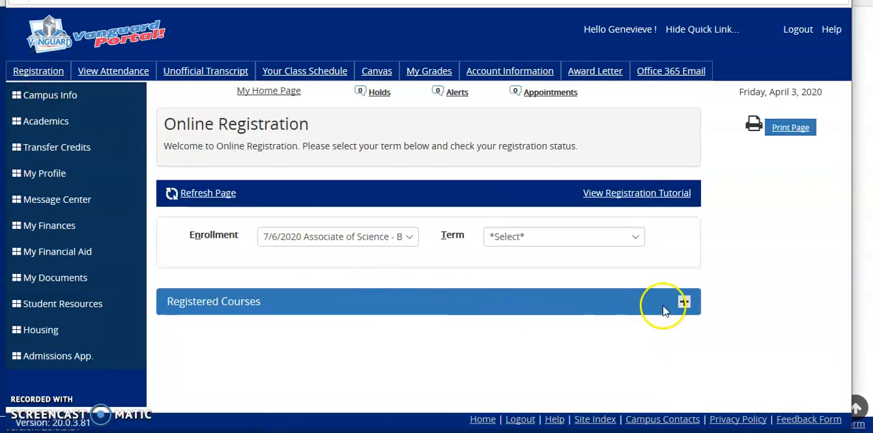
mouse_move(812, 225)
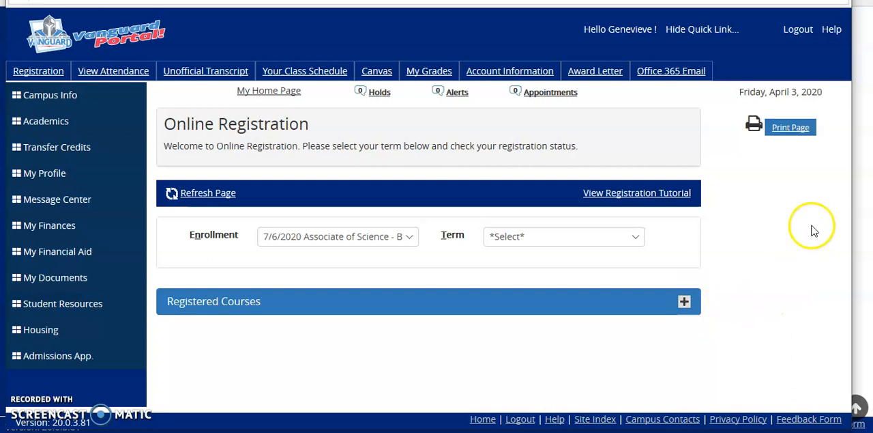
click(684, 301)
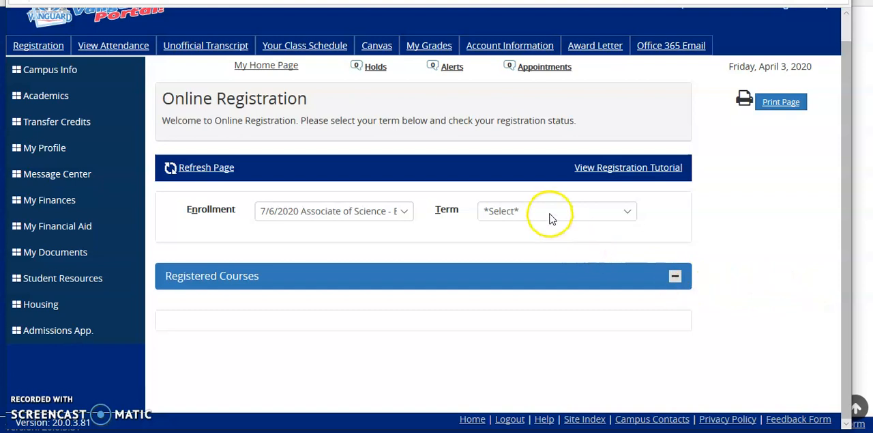
click(556, 210)
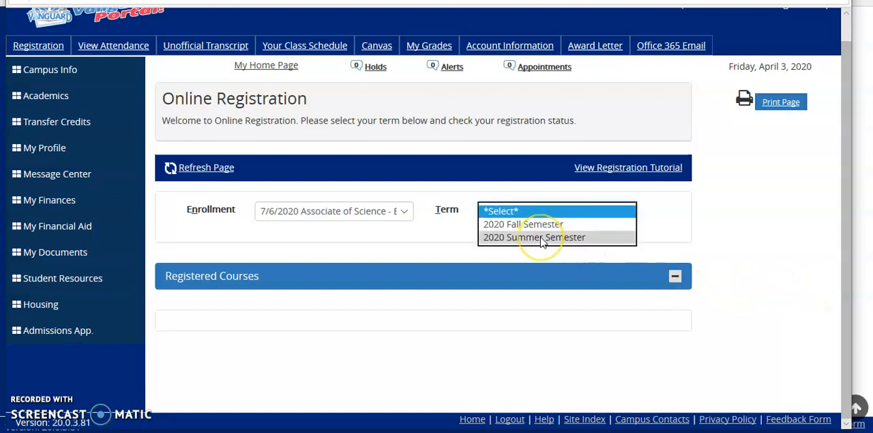
click(534, 237)
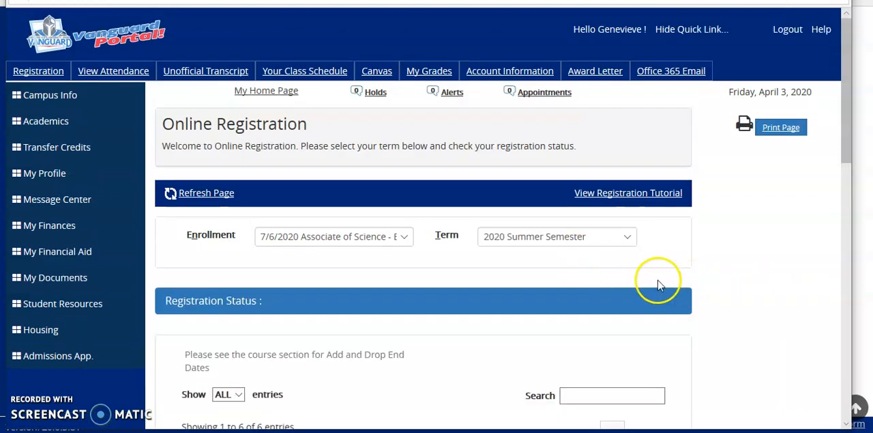
scroll(down, 3)
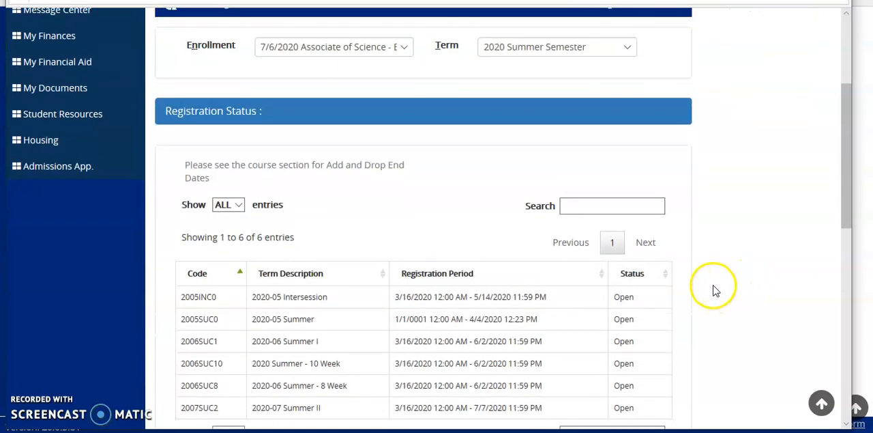
scroll(down, 3)
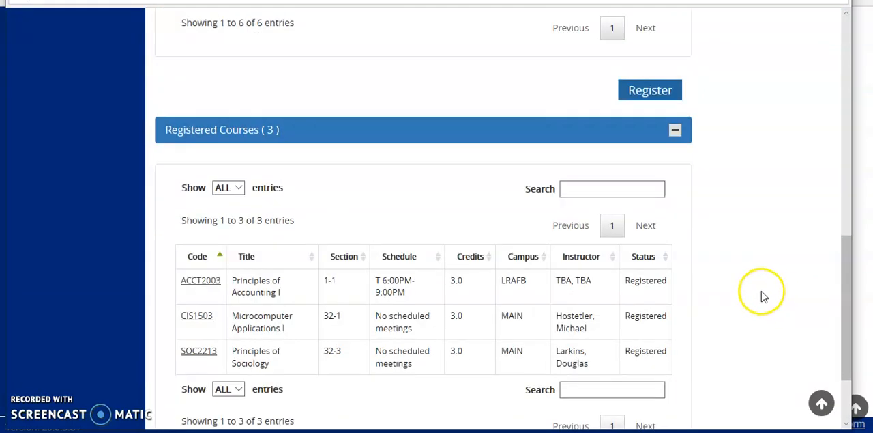
mouse_move(653, 339)
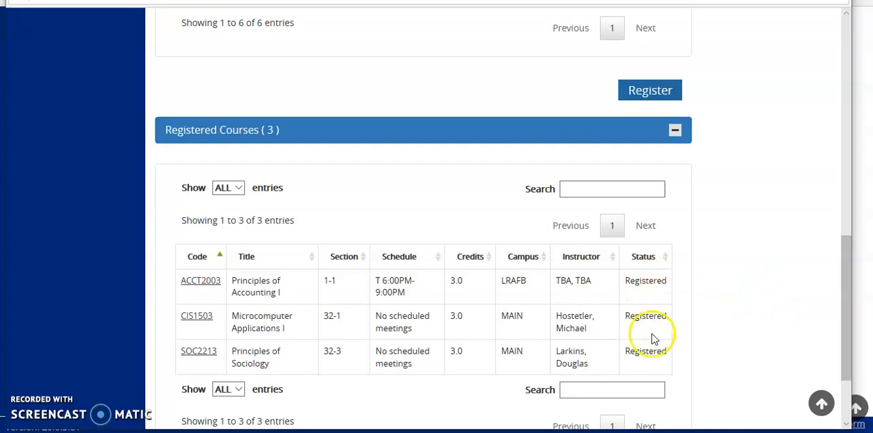
mouse_move(705, 338)
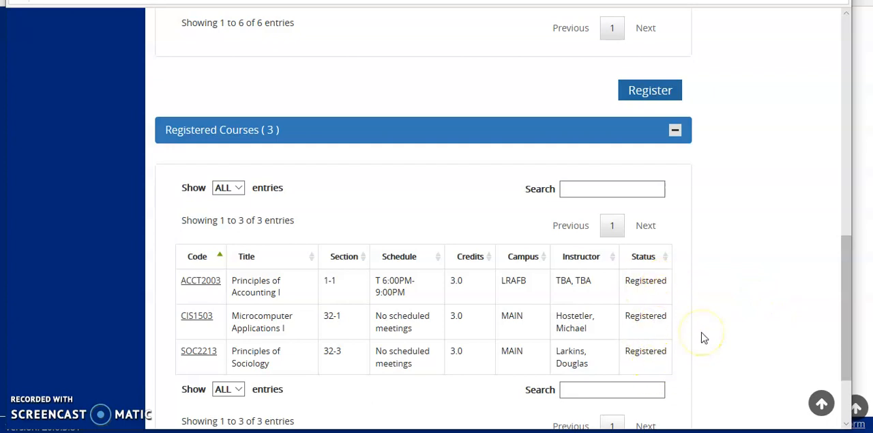